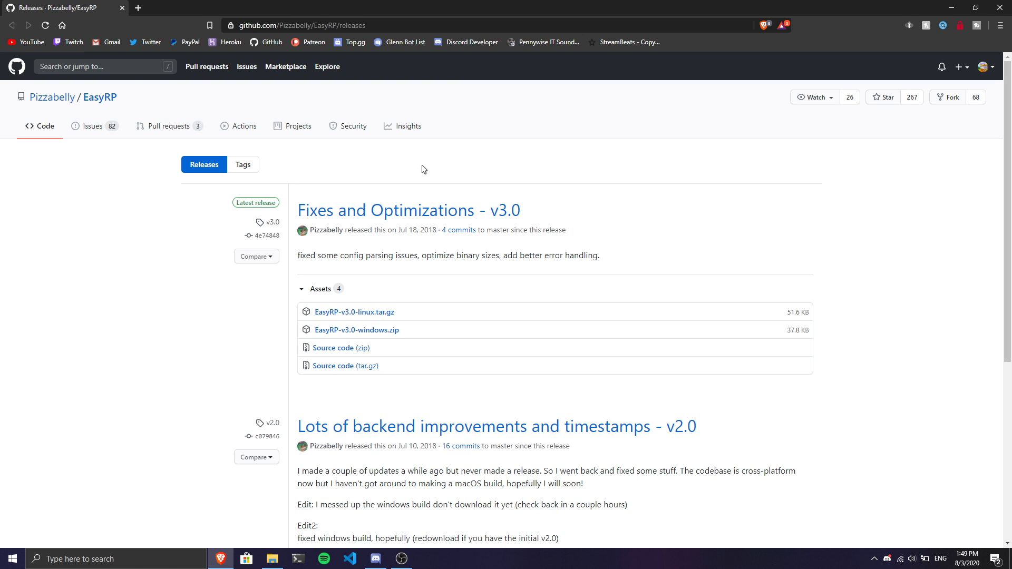
Load the Discord Developer Portal Applications page in a new browser tab.
click(140, 8)
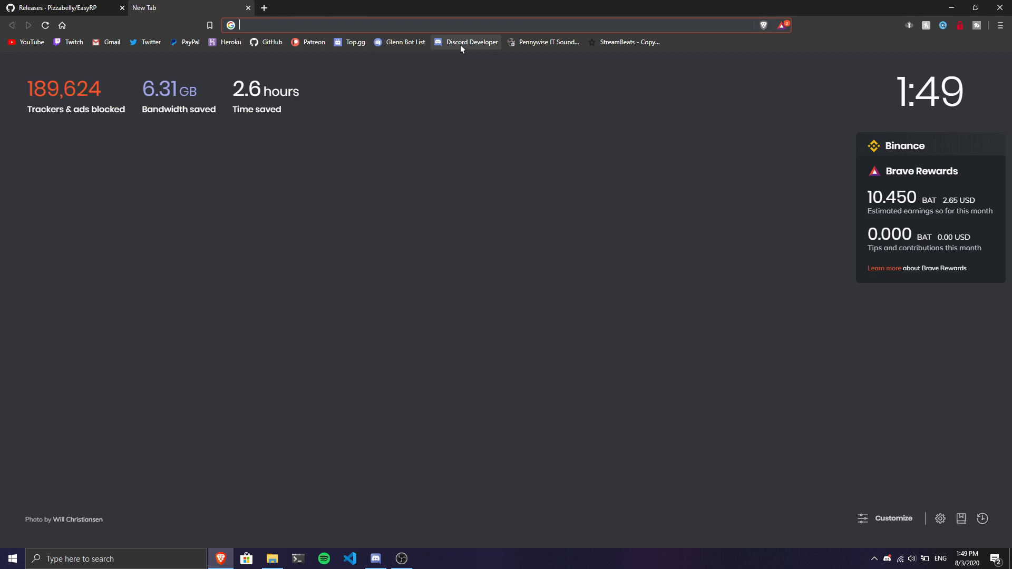
click(472, 41)
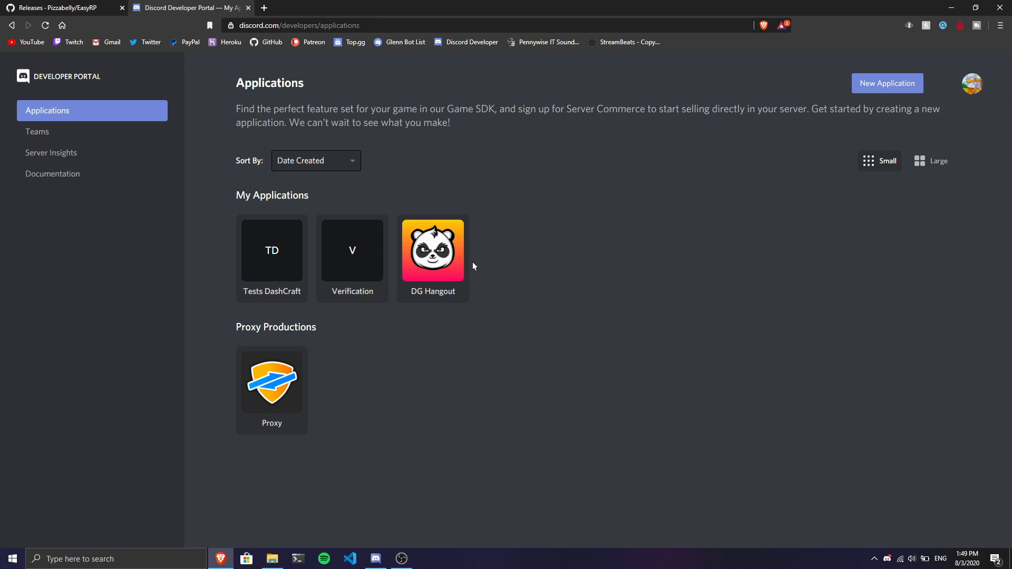
mouse_move(854, 95)
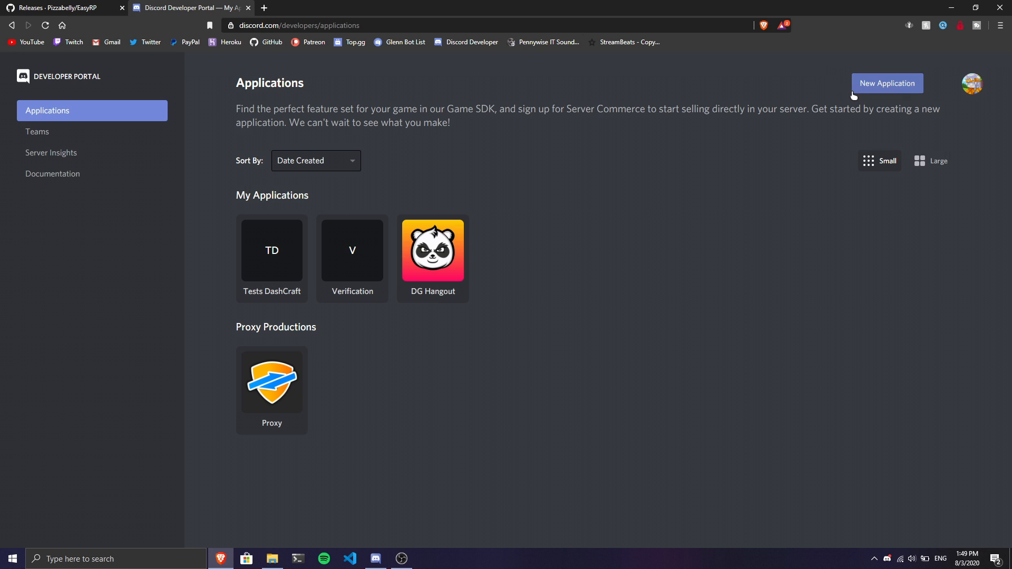
Create a new Discord application named 'Video'.
click(887, 84)
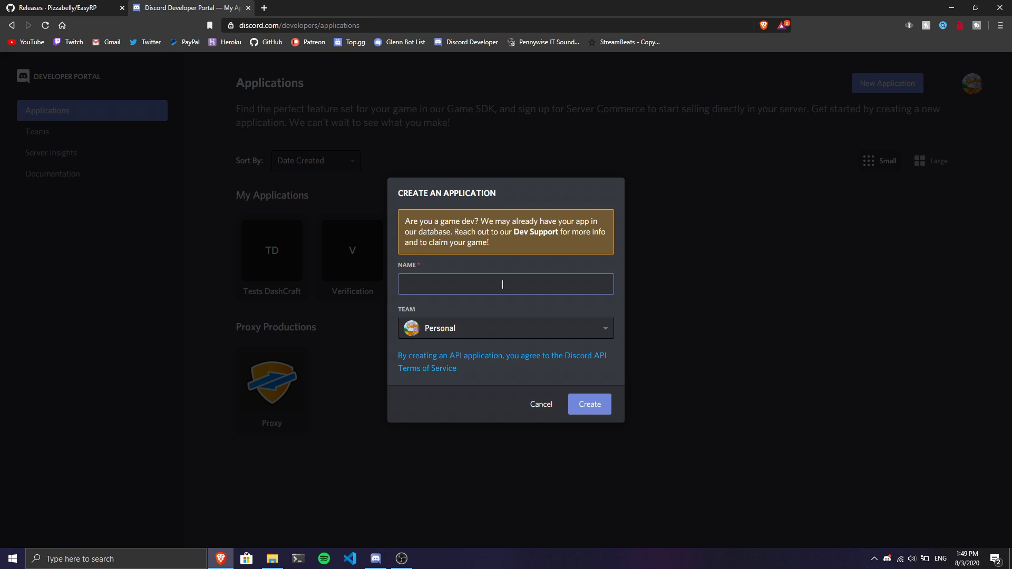
text(Video)
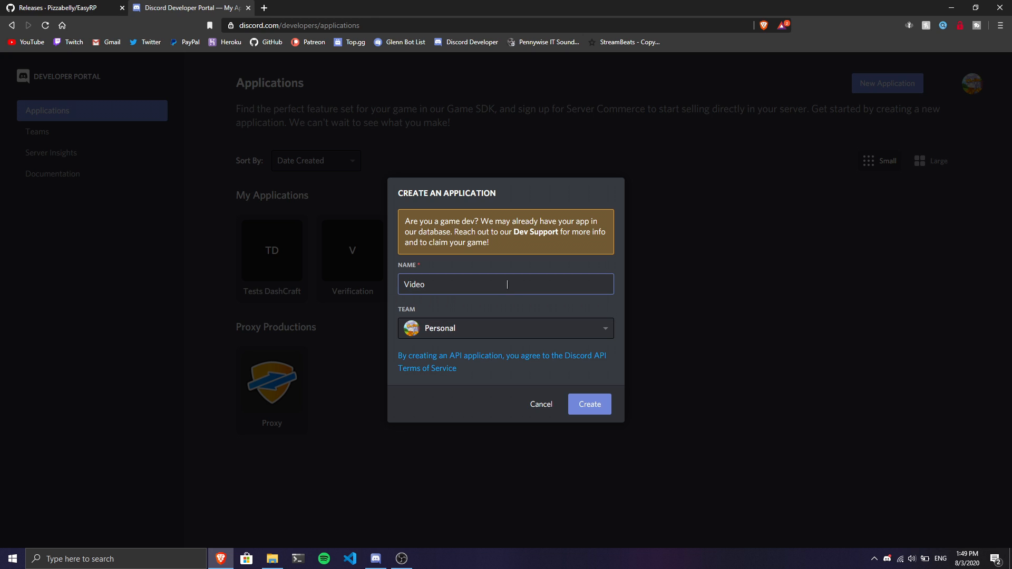
click(589, 404)
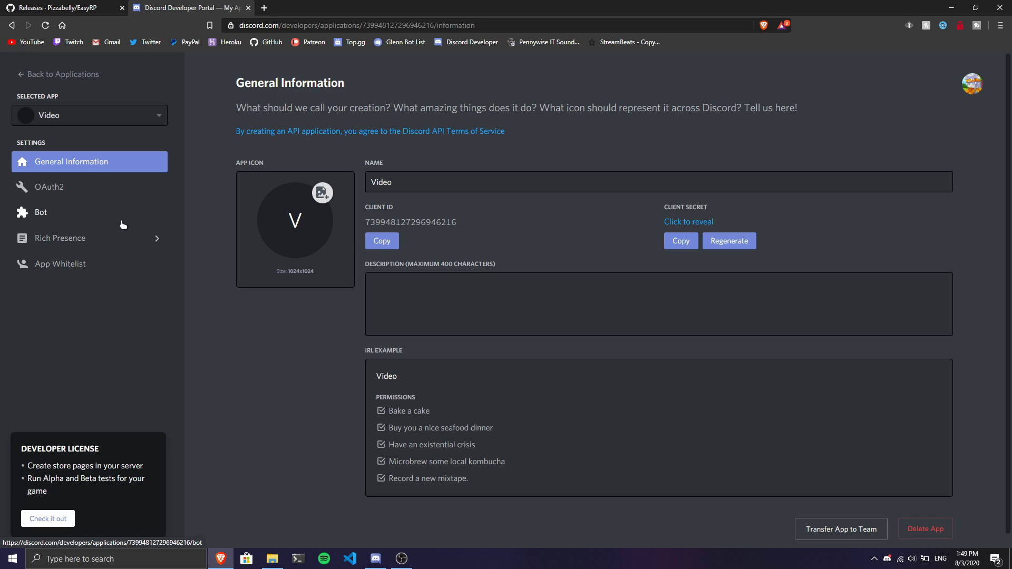
mouse_move(354, 219)
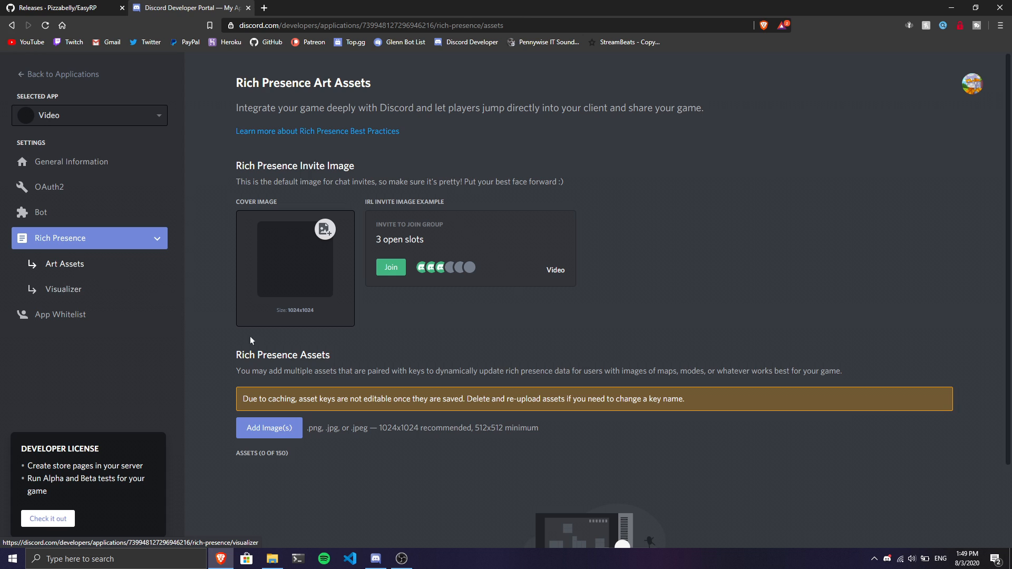
Select the warning text about uneditable asset keys on the Art Assets page.
triple_click(456, 398)
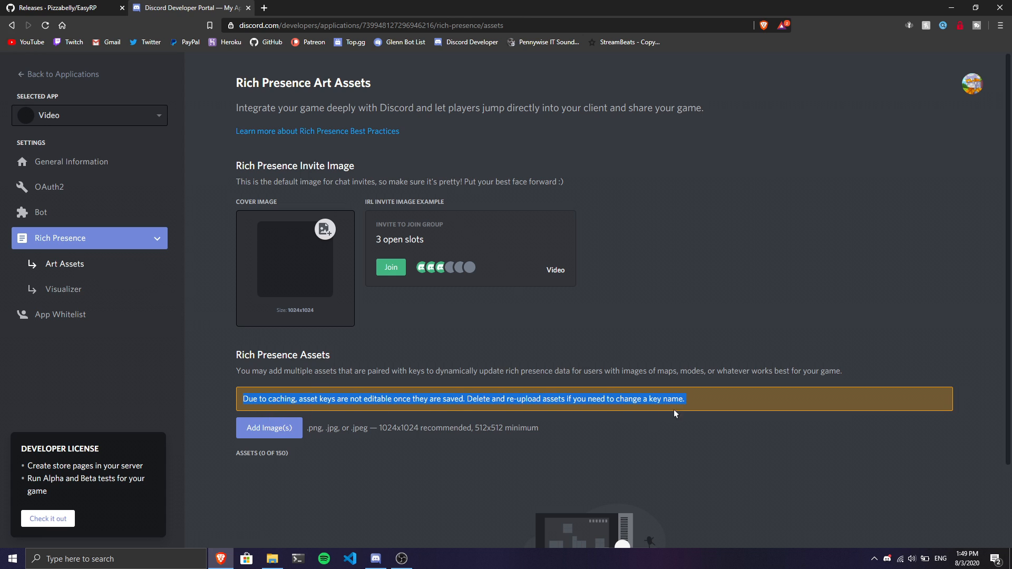
mouse_move(528, 423)
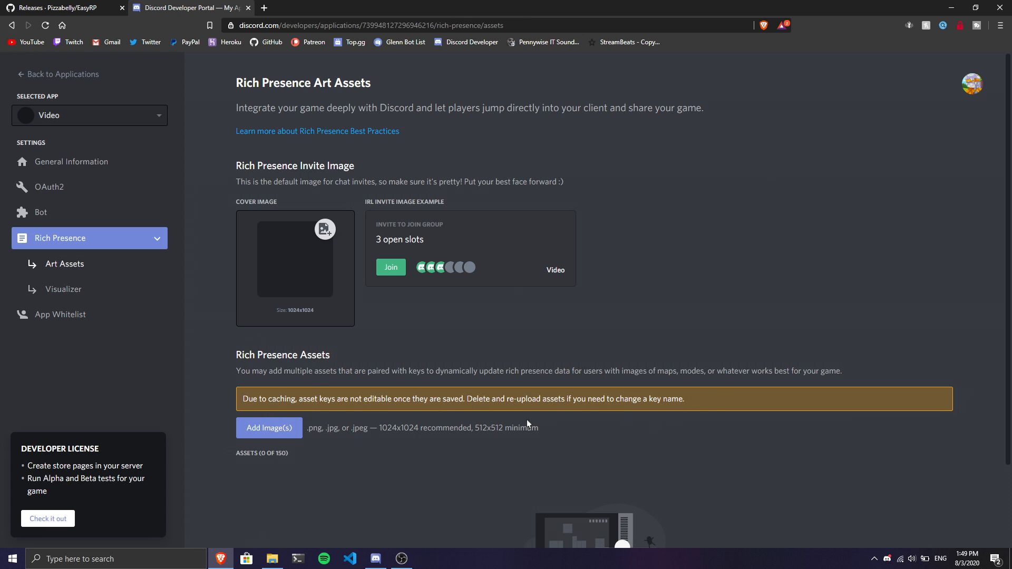
drag(242, 398, 317, 398)
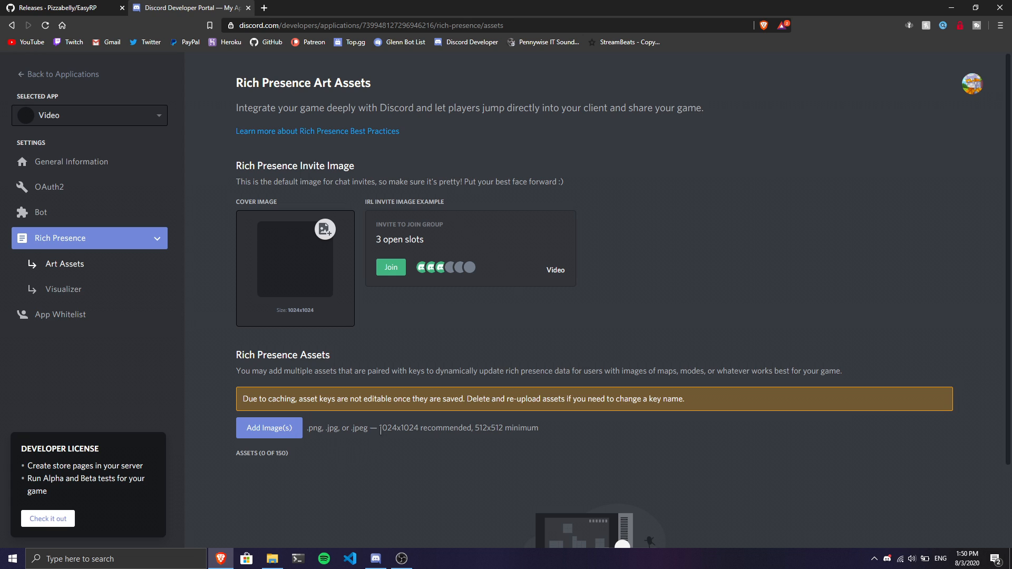
mouse_move(476, 443)
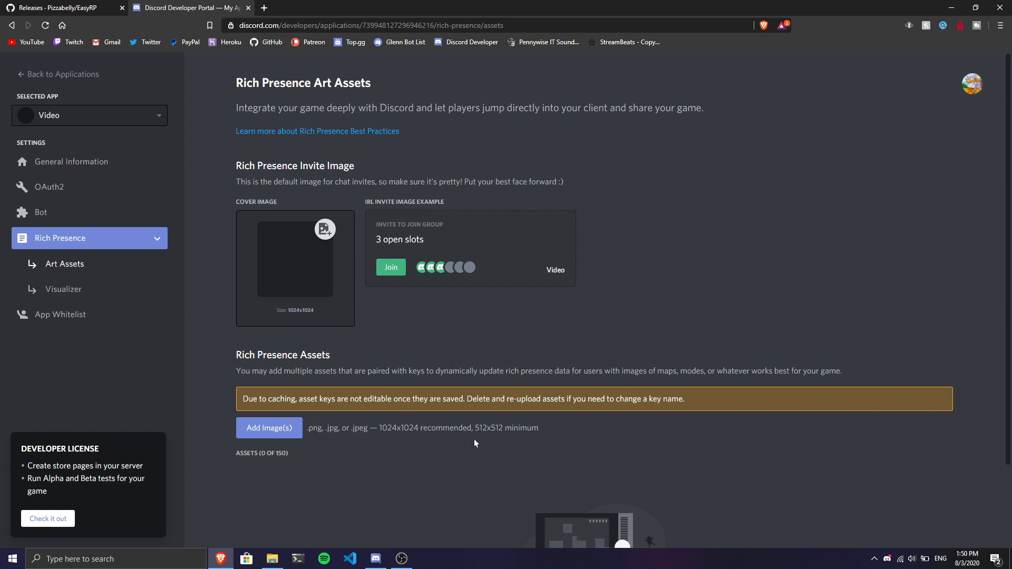
mouse_move(485, 446)
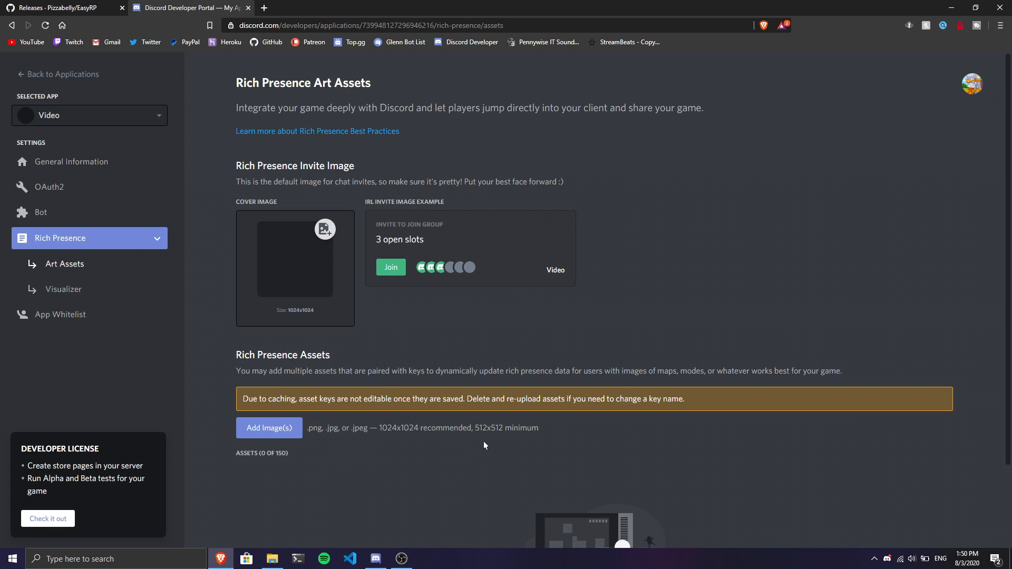
mouse_move(369, 298)
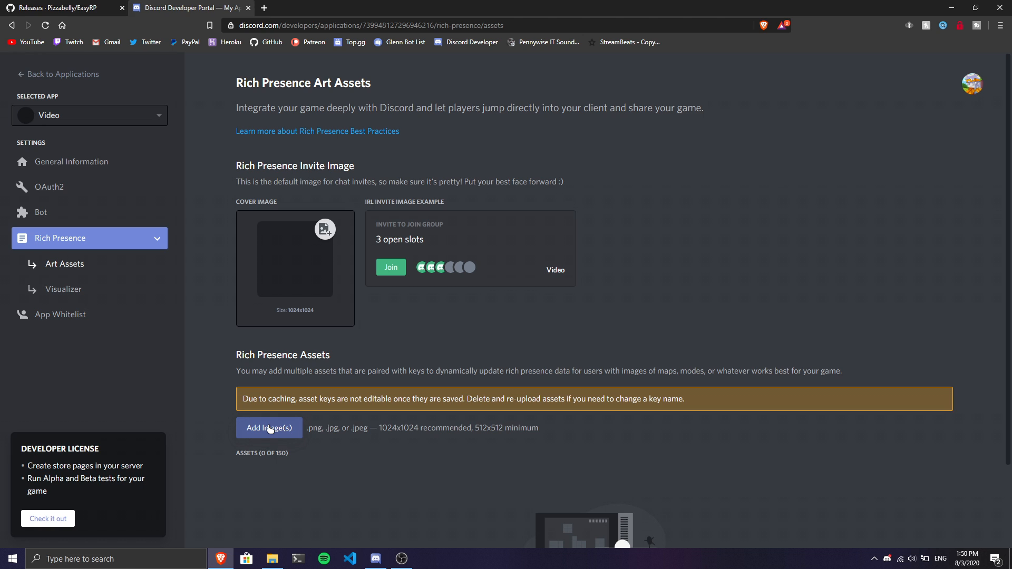
Download EasyRP-v3.0-windows.zip from the GitHub releases page to the desktop.
click(63, 5)
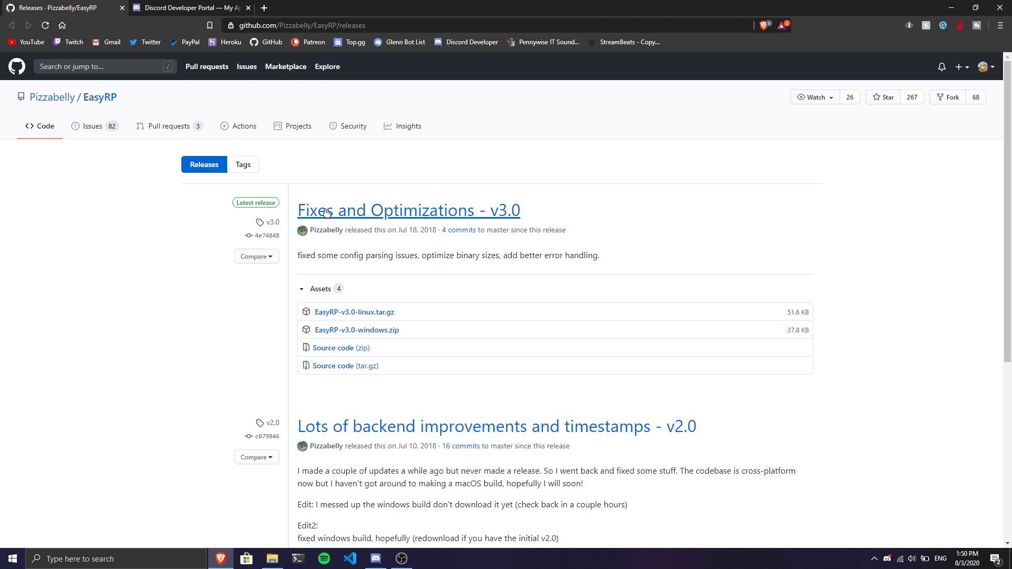
mouse_move(333, 312)
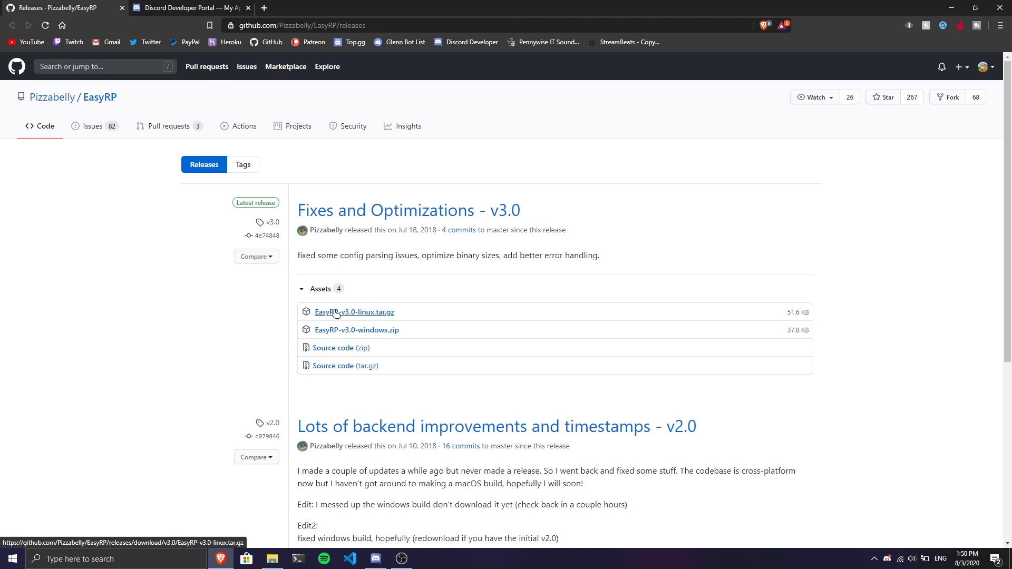
click(353, 312)
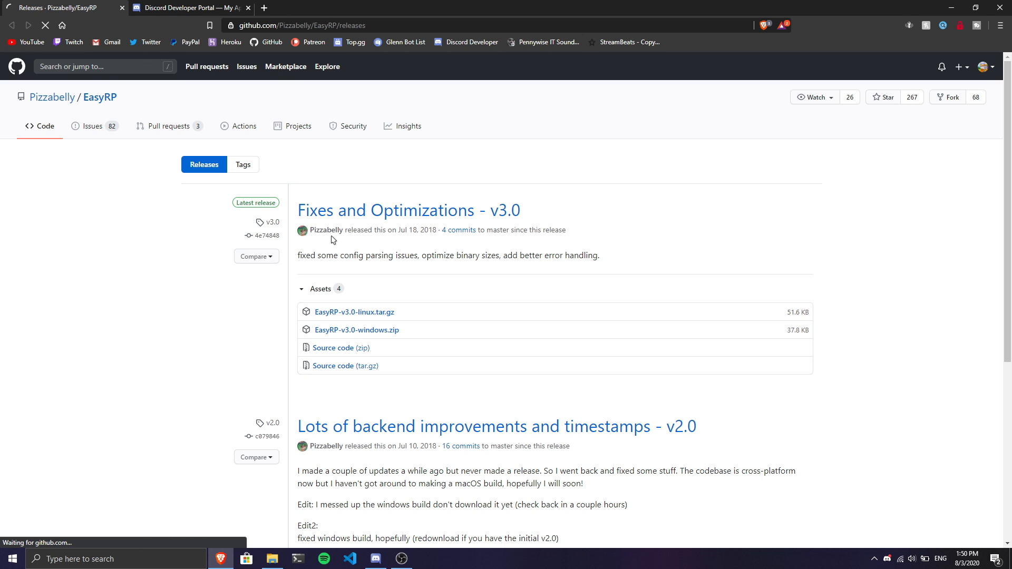
click(356, 330)
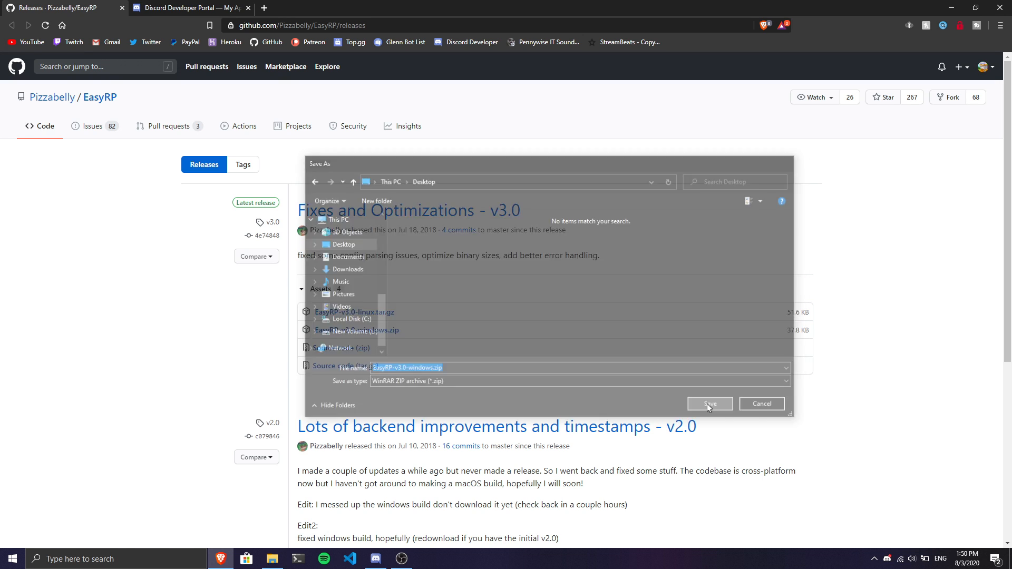
click(710, 404)
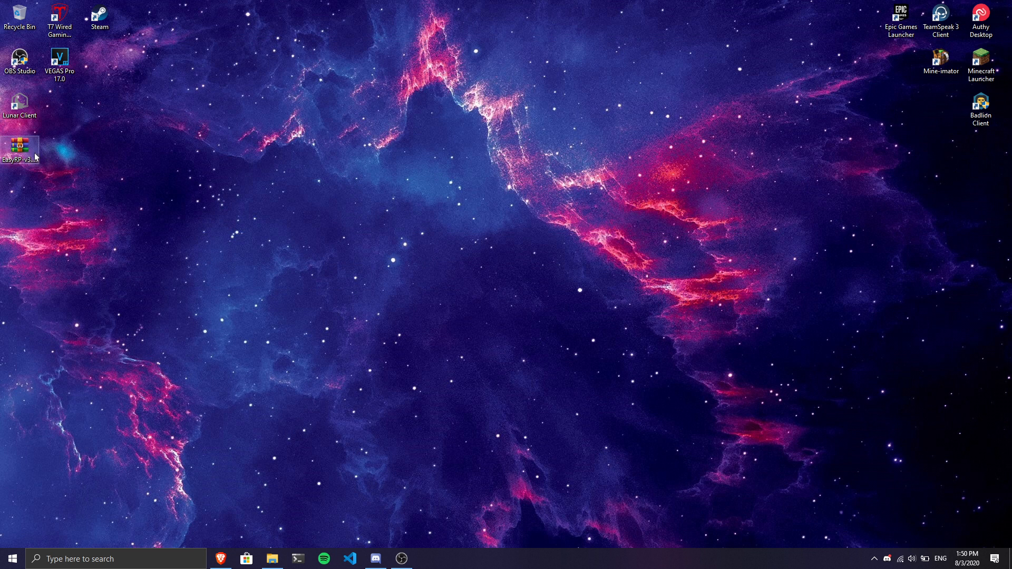
Extract the EasyRP zip and open EasyRP-v3.0-windows/EasyRP-windows/config.ini in Notepad.
right_click(579, 282)
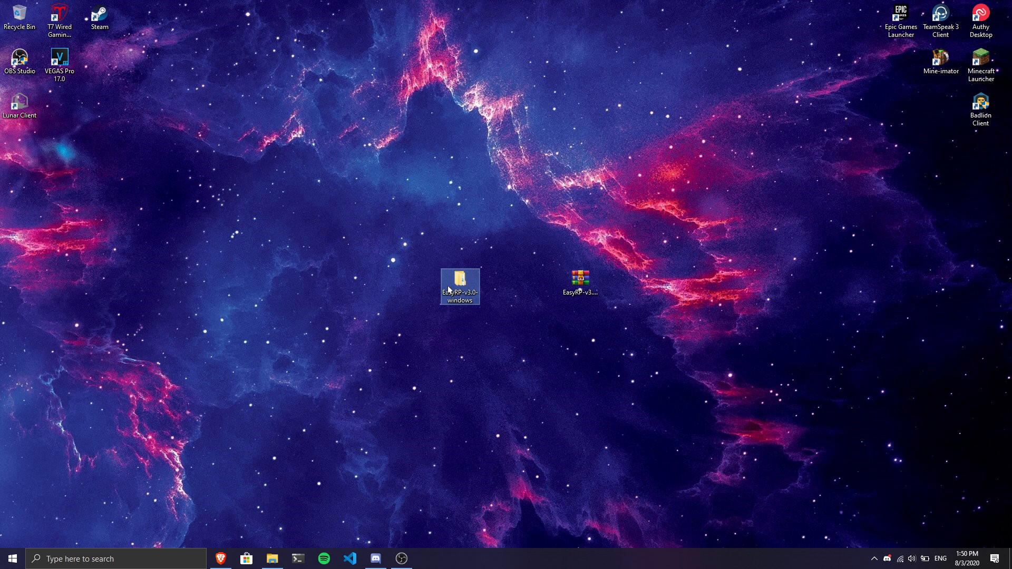
double_click(460, 283)
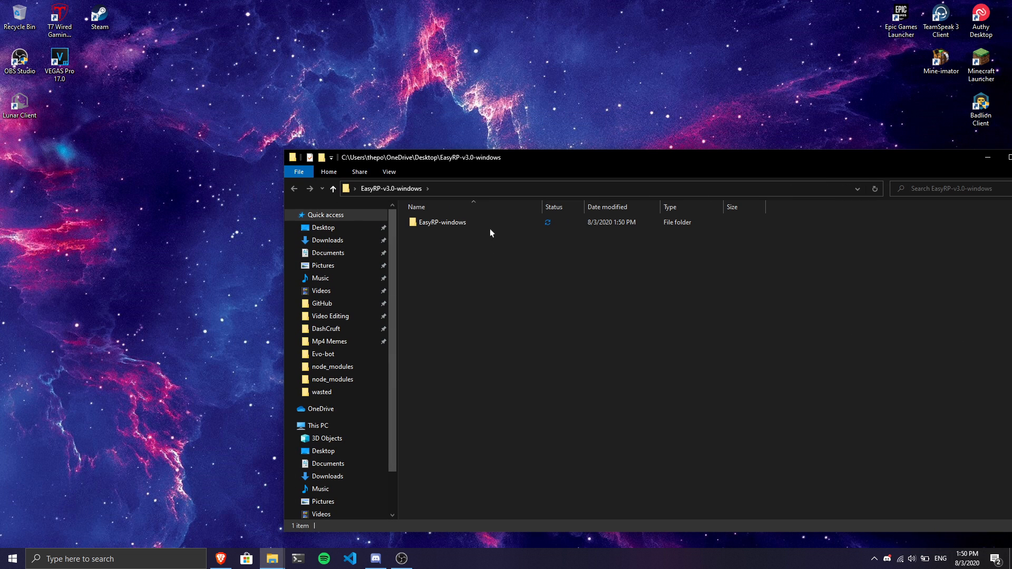
double_click(443, 222)
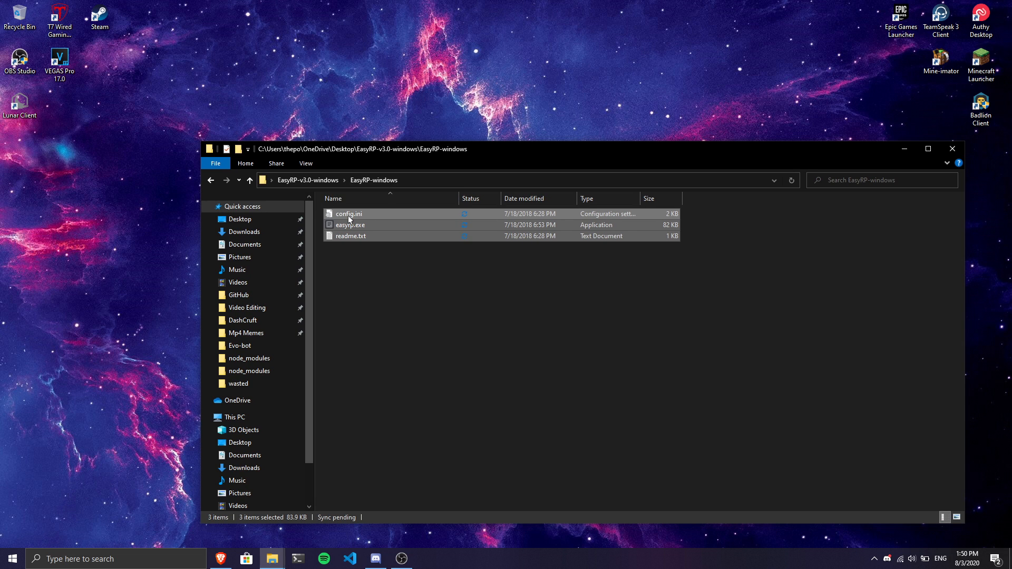
double_click(349, 213)
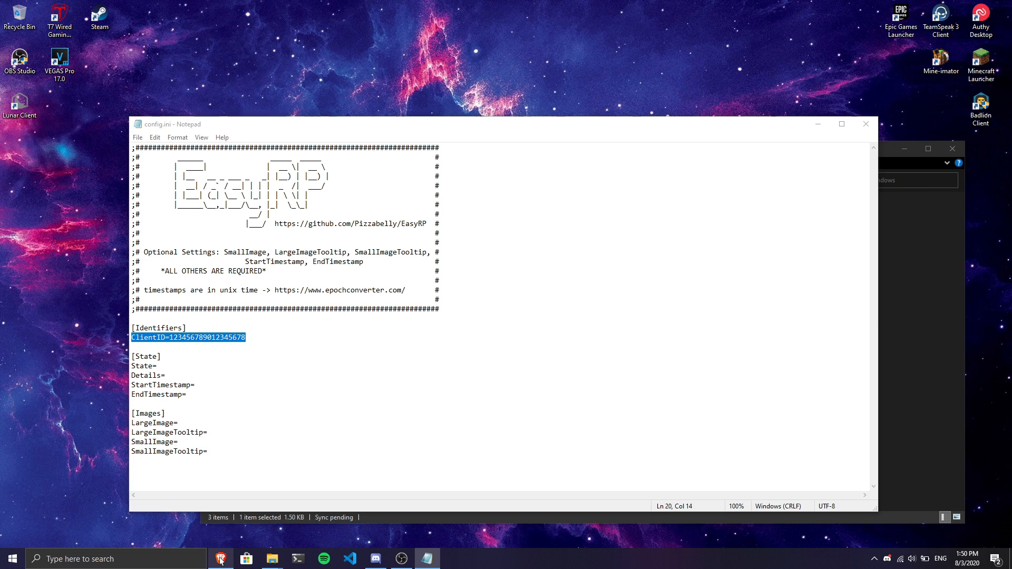
click(220, 559)
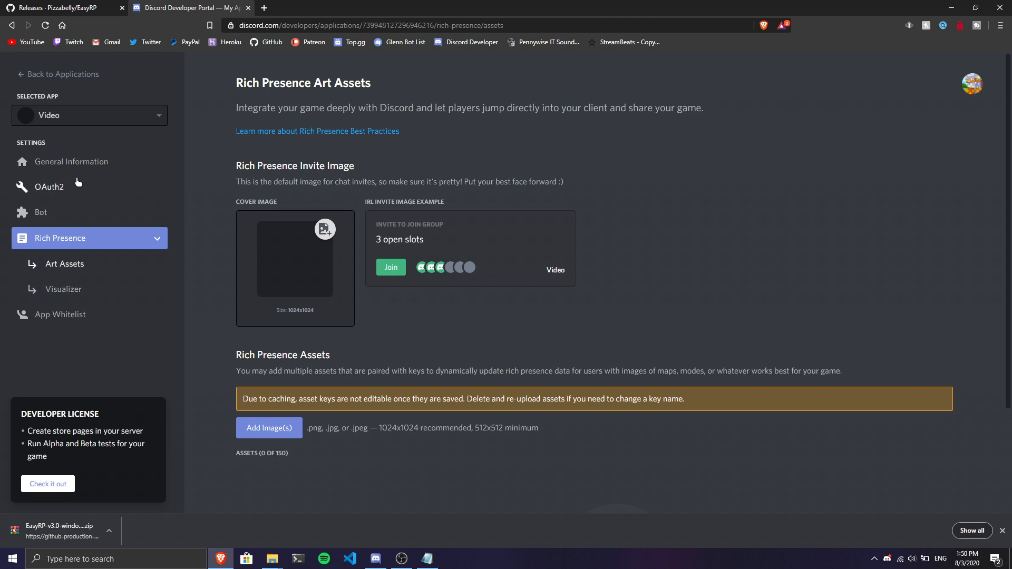
mouse_move(78, 172)
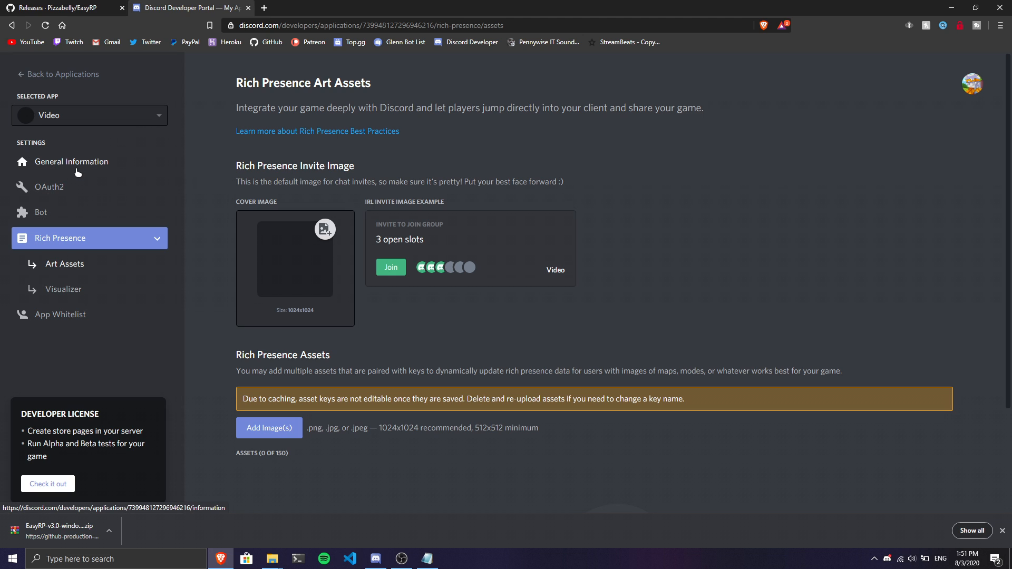
click(71, 161)
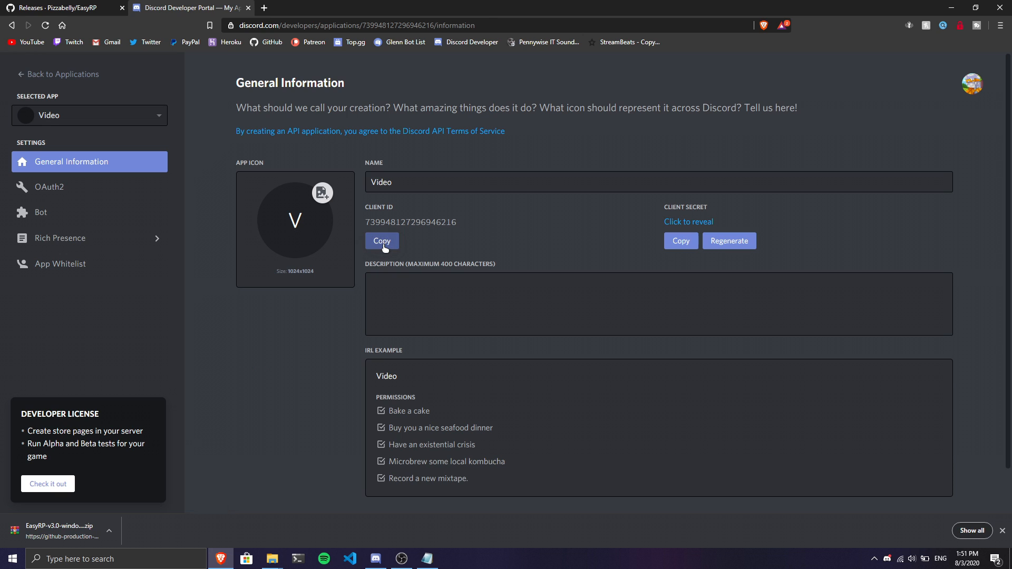
click(427, 558)
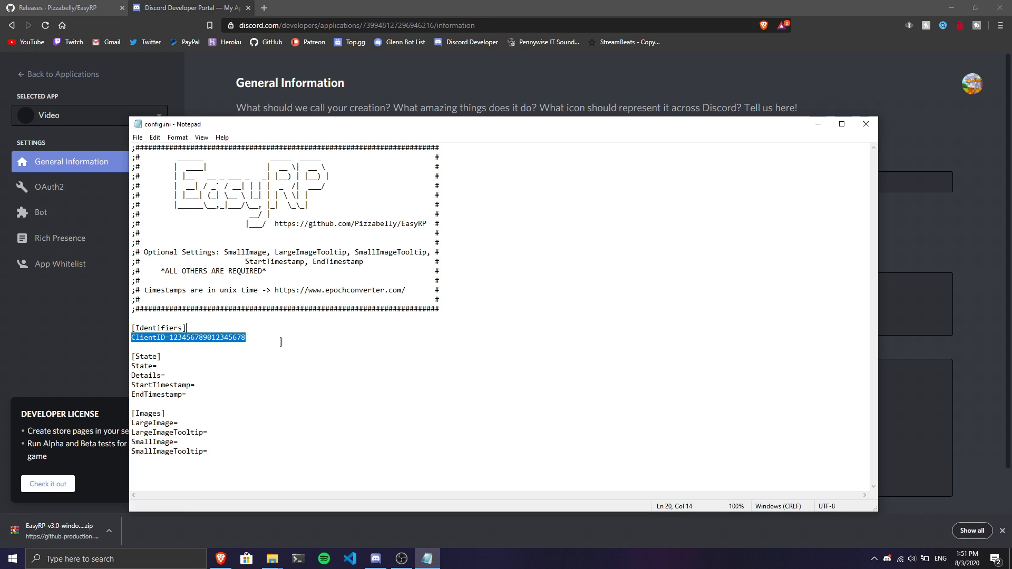
text(739948127296946216)
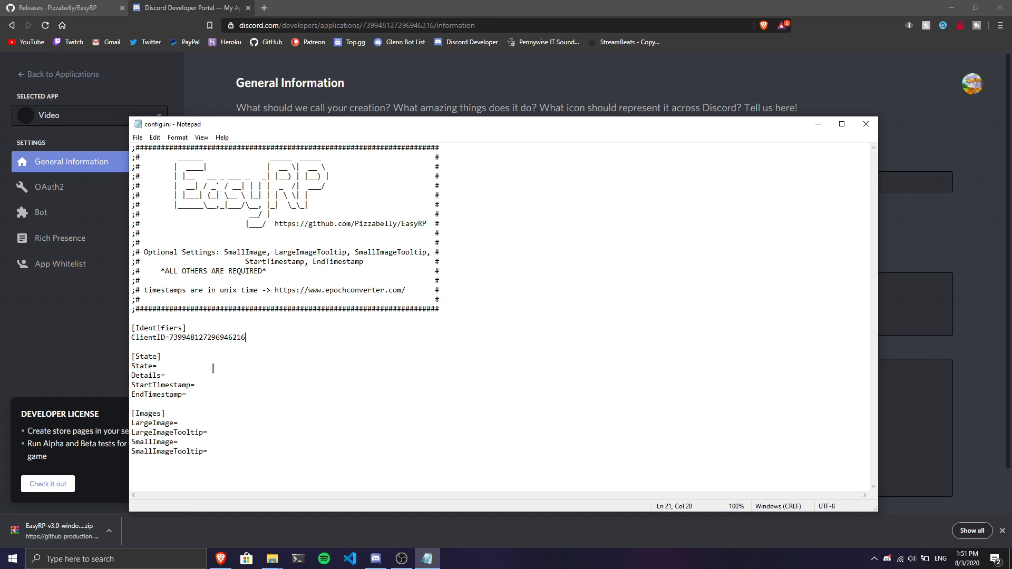
double_click(154, 423)
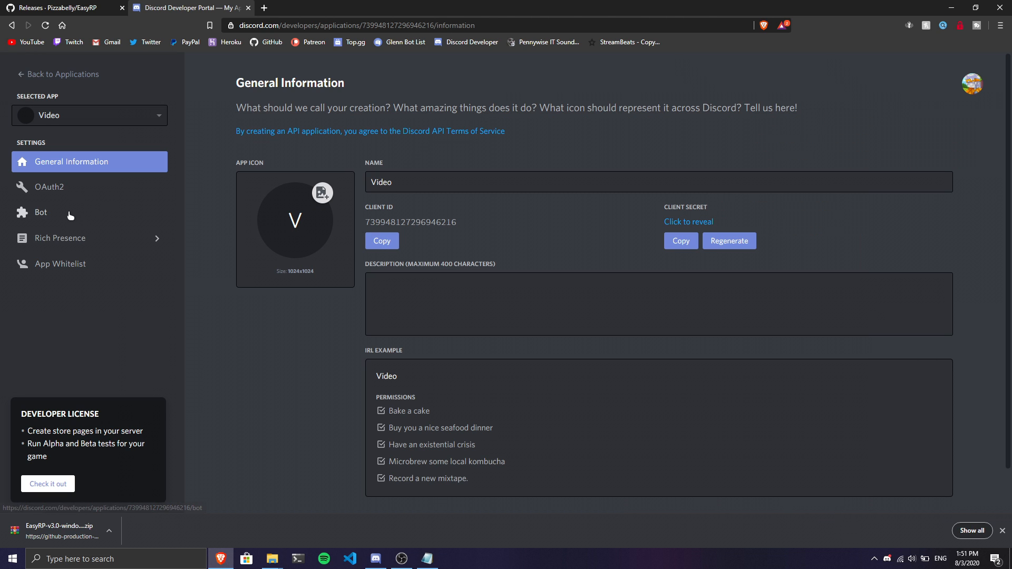
Upload the dashcraft image as a Rich Presence art asset and select its name.
click(60, 238)
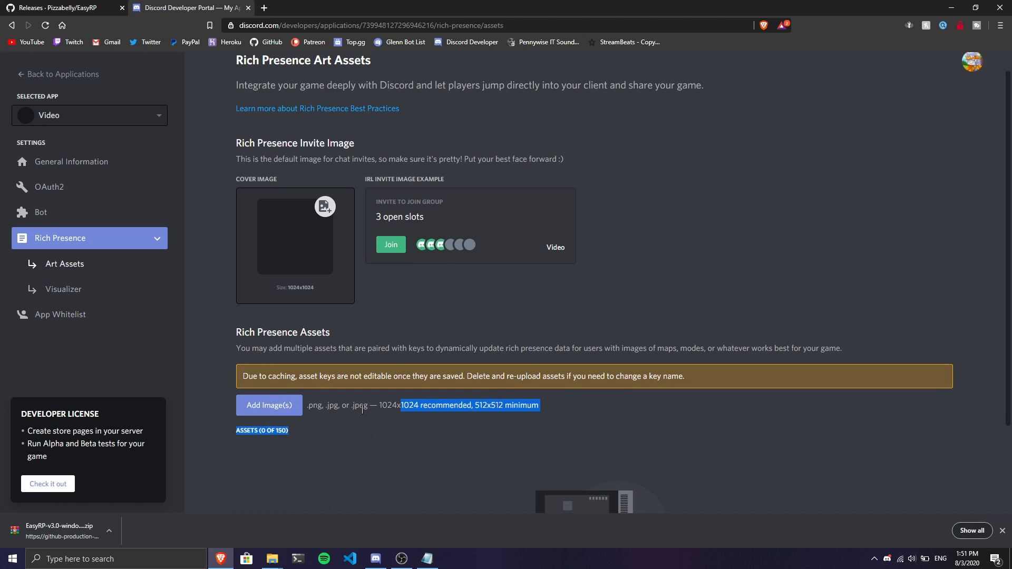
click(268, 405)
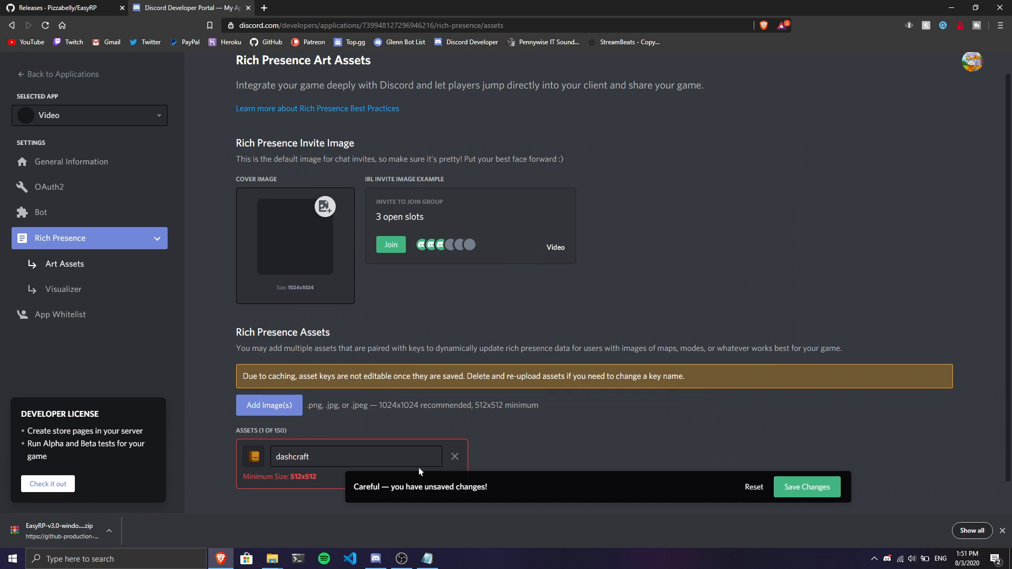
double_click(292, 457)
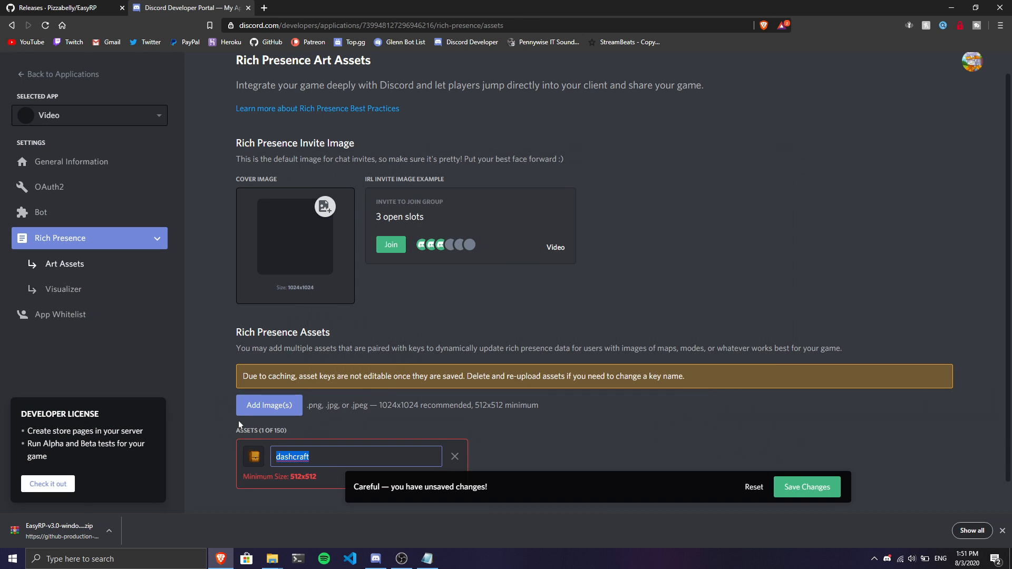
mouse_move(259, 337)
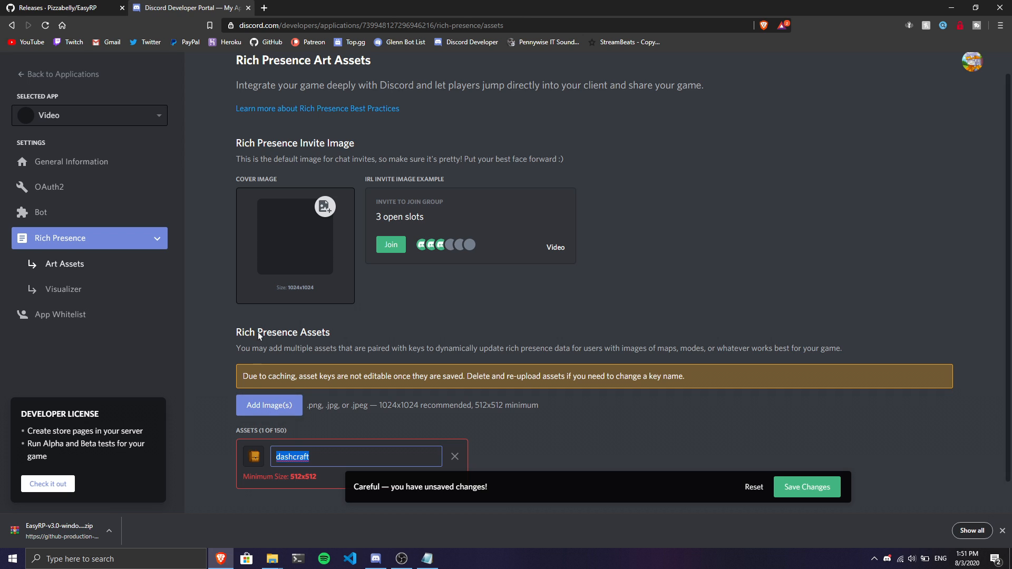
click(454, 456)
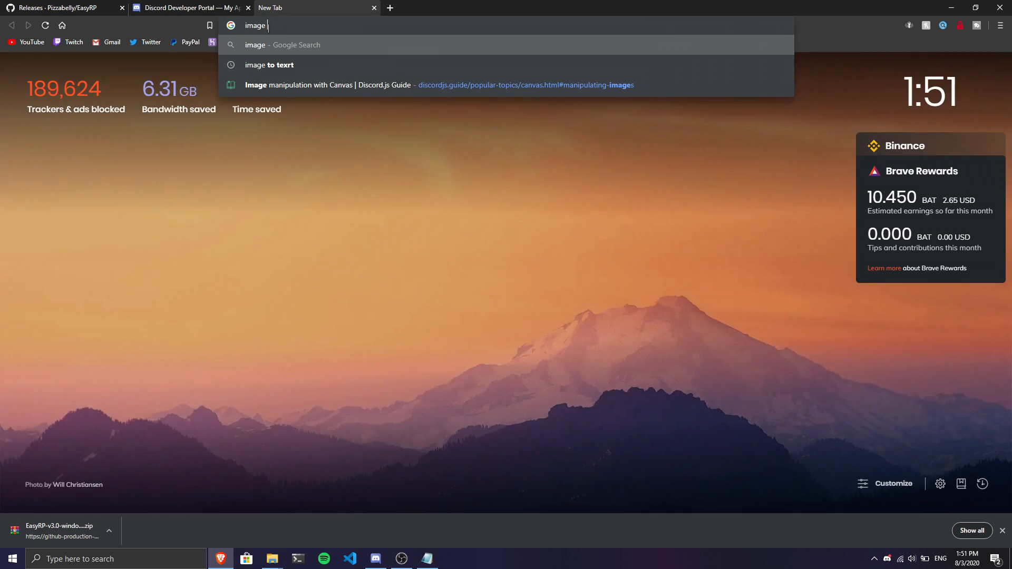
Resize the DashCruft V1 icon to 1024x1024 on resizeimage.net and download it.
text(resiv)
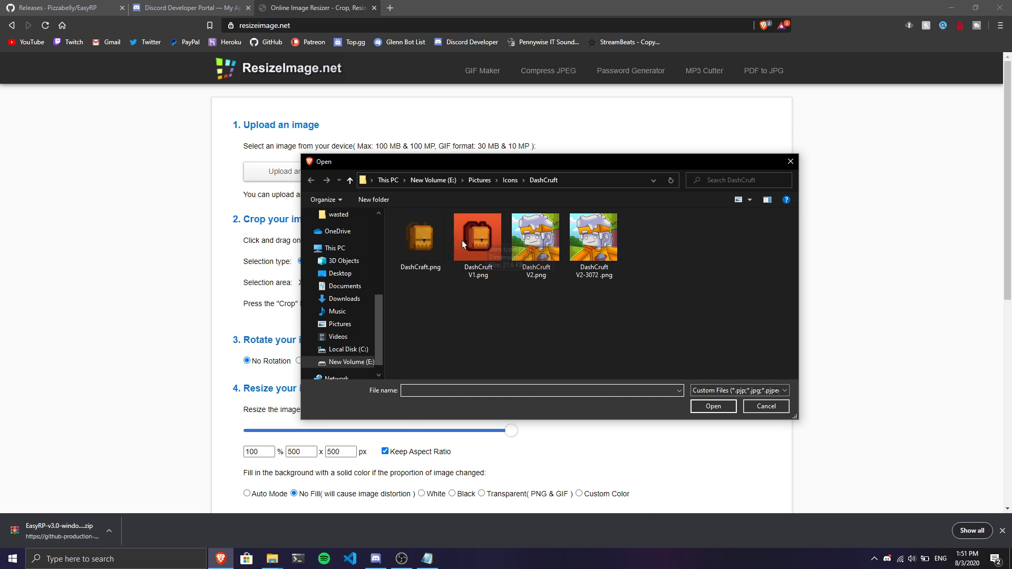
double_click(477, 237)
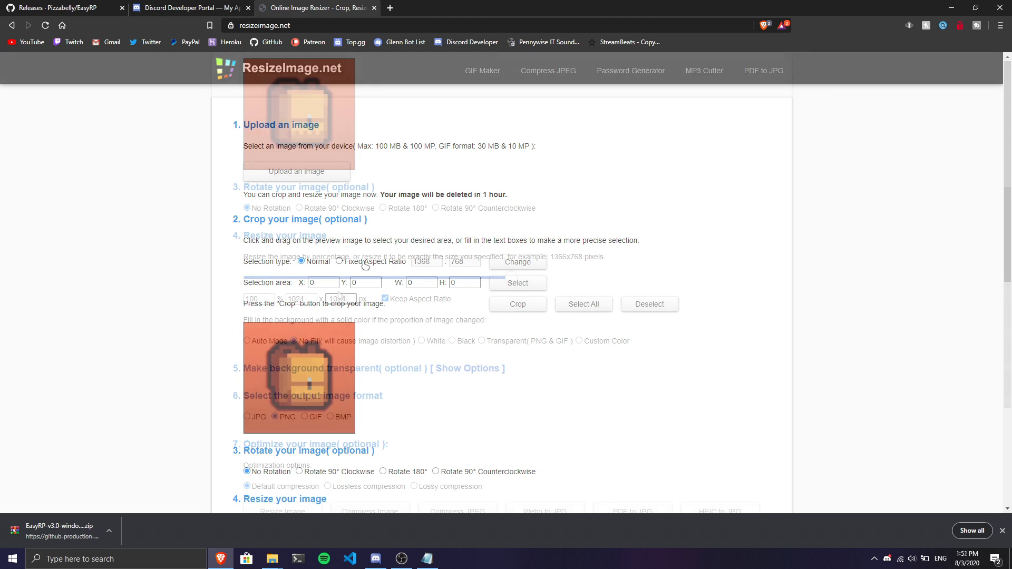
scroll(down, 3)
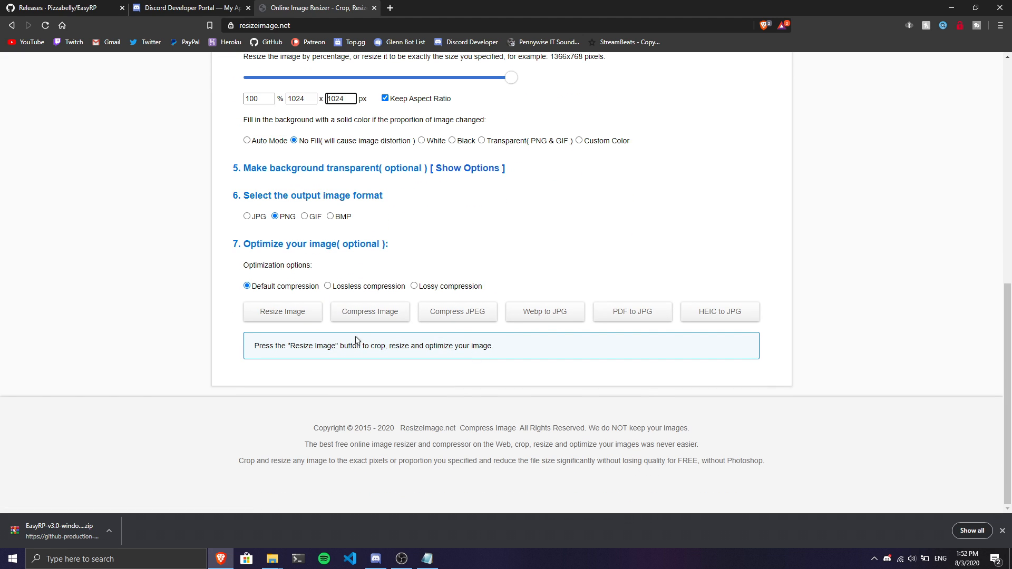
click(283, 311)
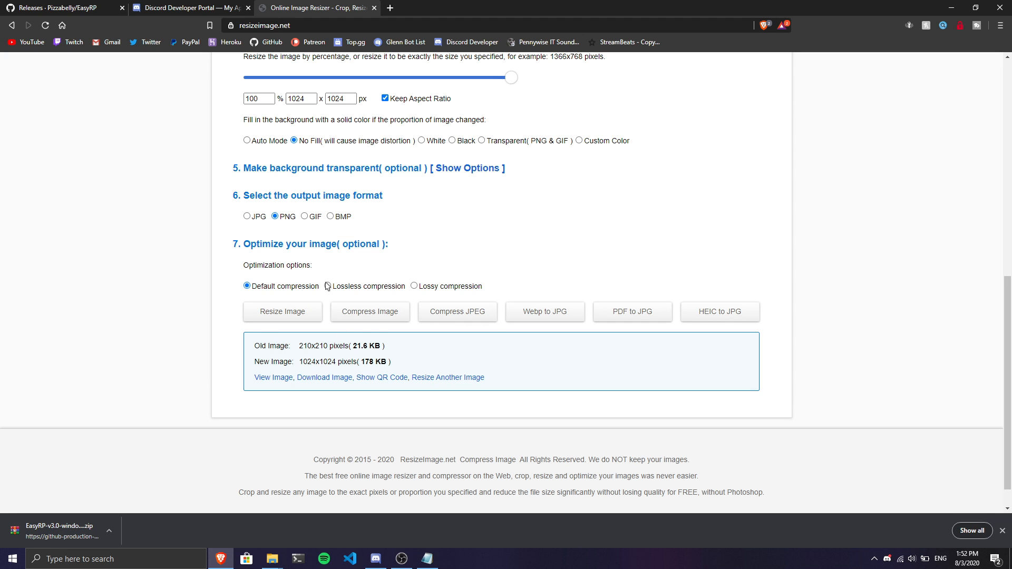
click(324, 378)
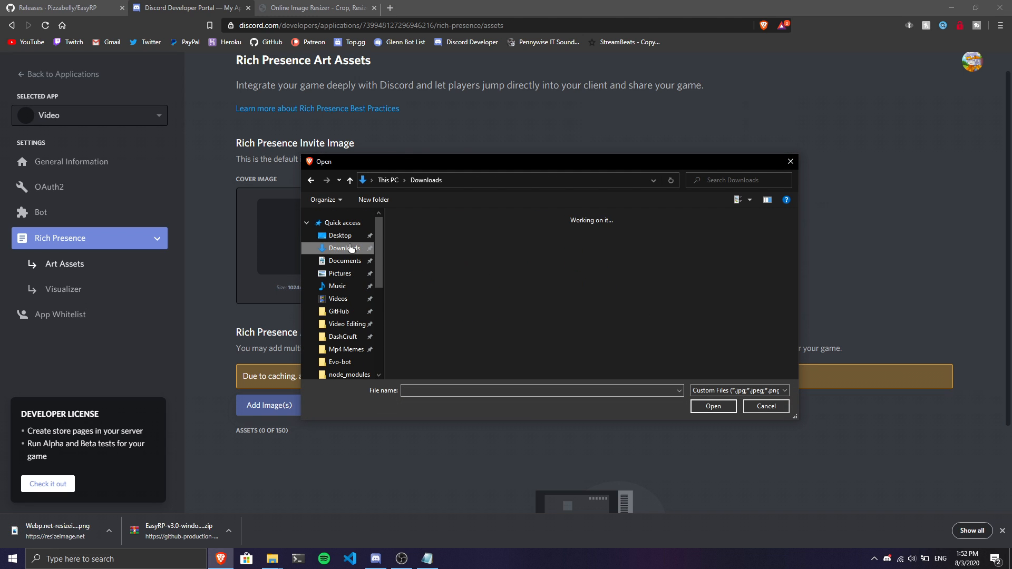
Upload the resized 1024x1024 icon as an art asset keyed large_image and save it.
click(713, 405)
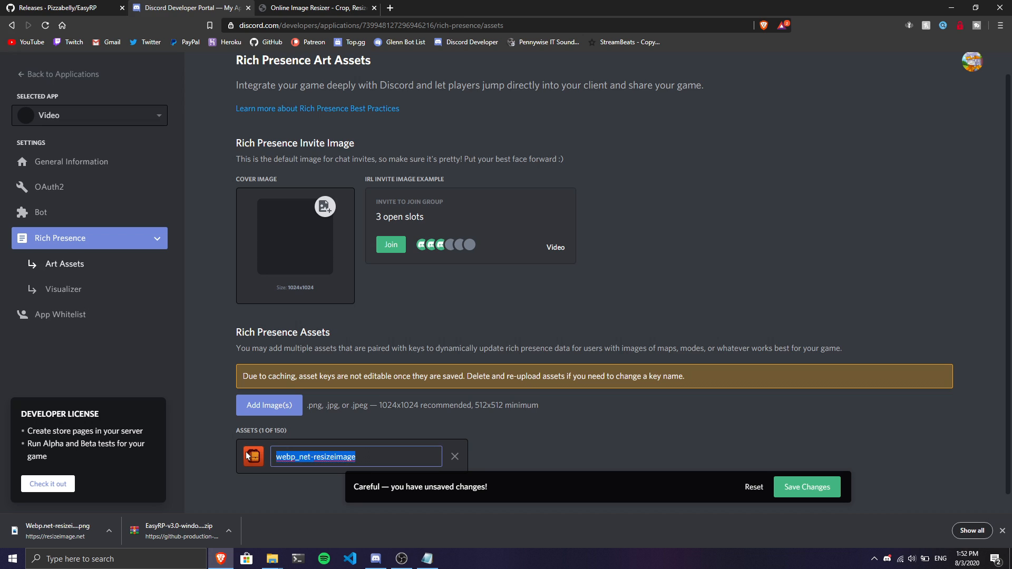
text(Full)
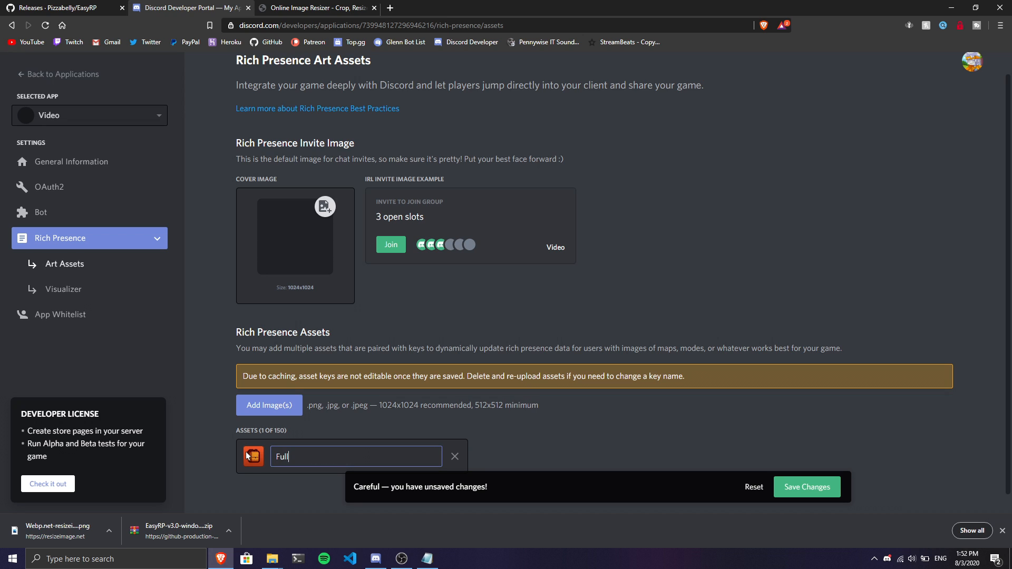
click(427, 558)
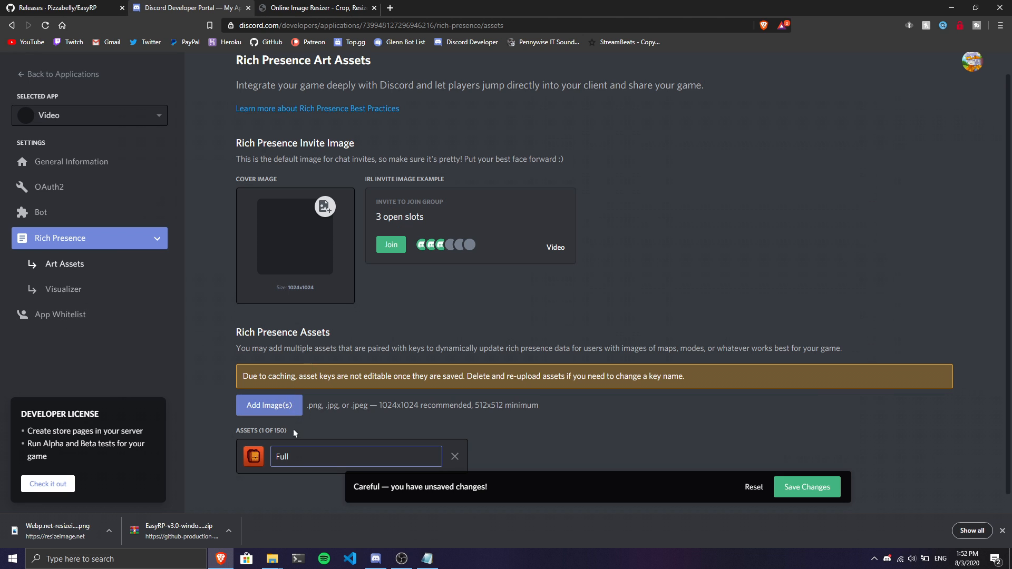
text(Lar)
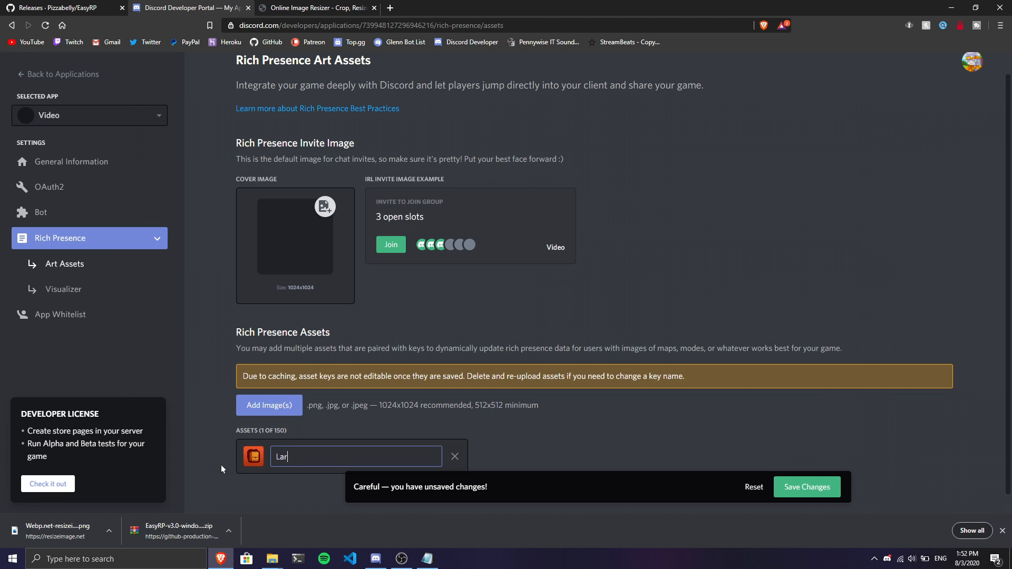
text(ge)
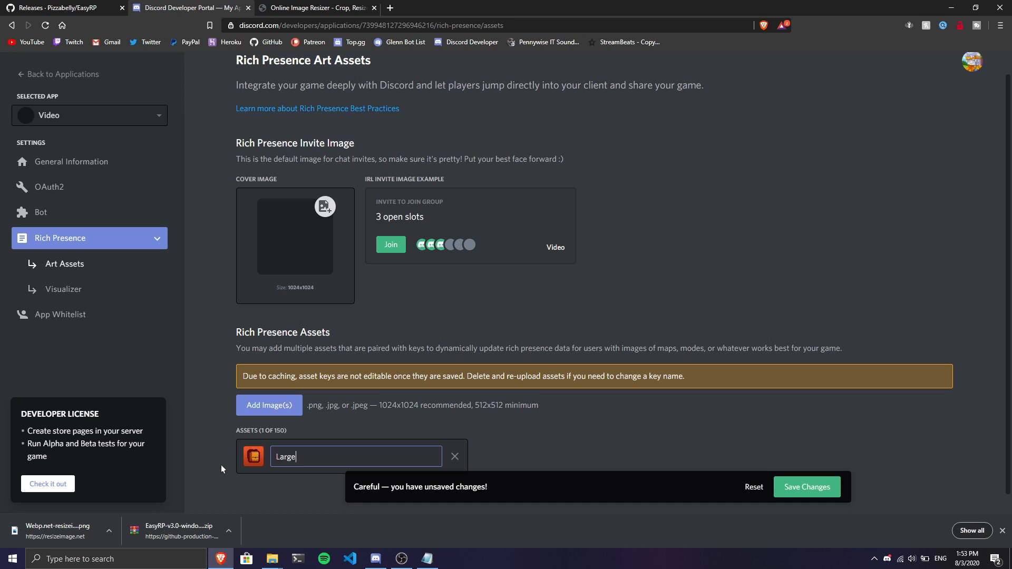
text(_Ima)
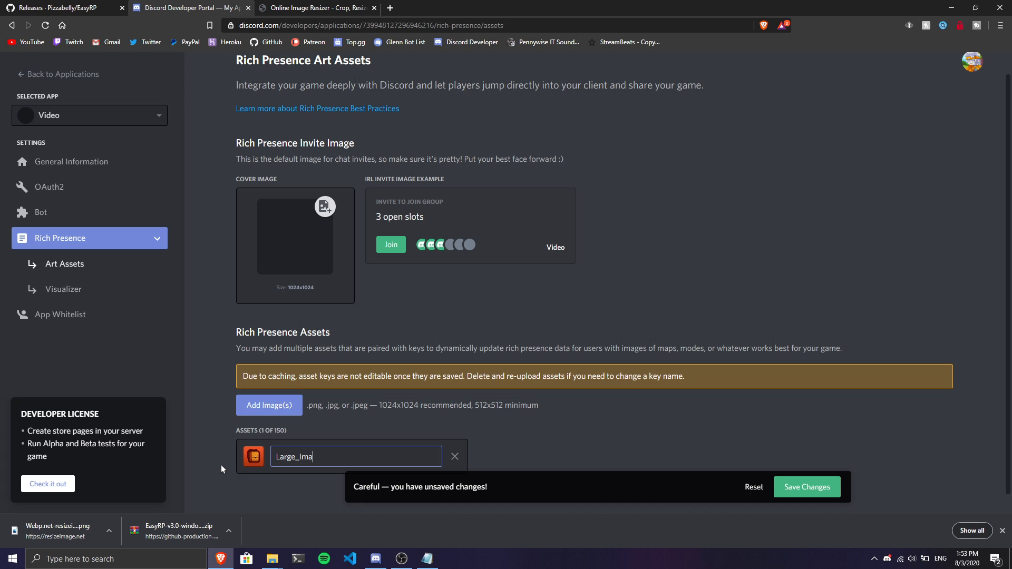
text(ge)
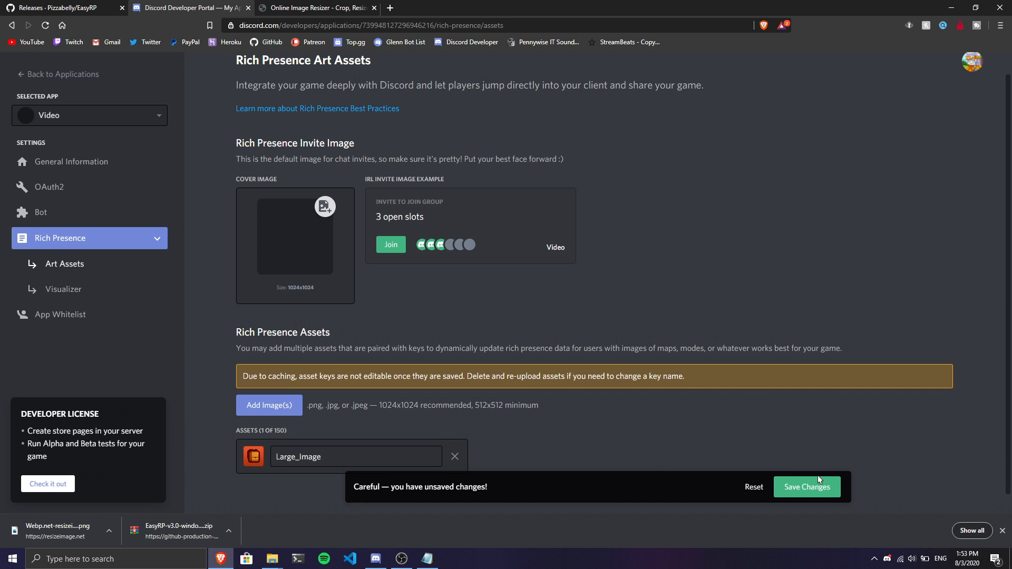
click(807, 487)
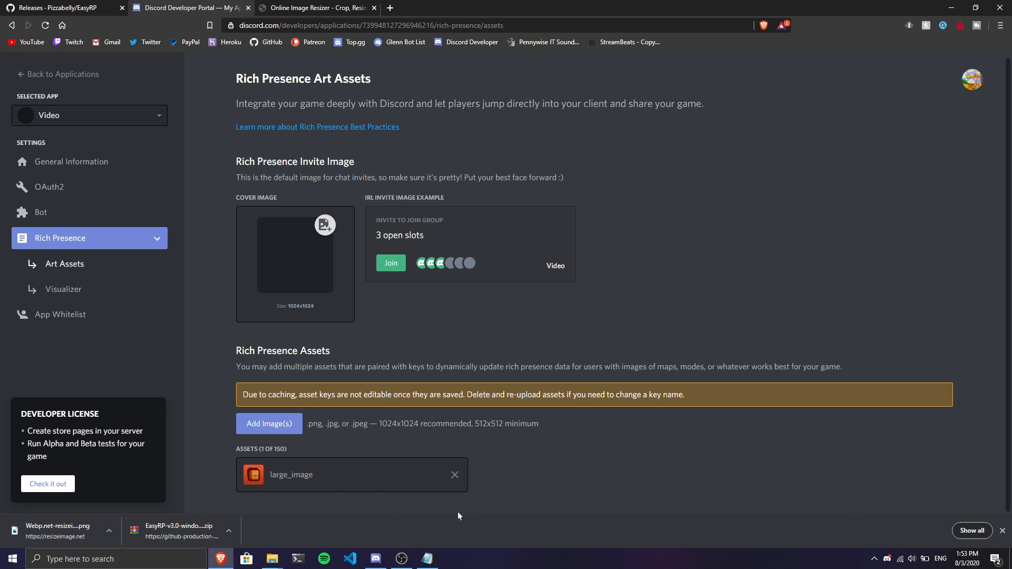
click(427, 558)
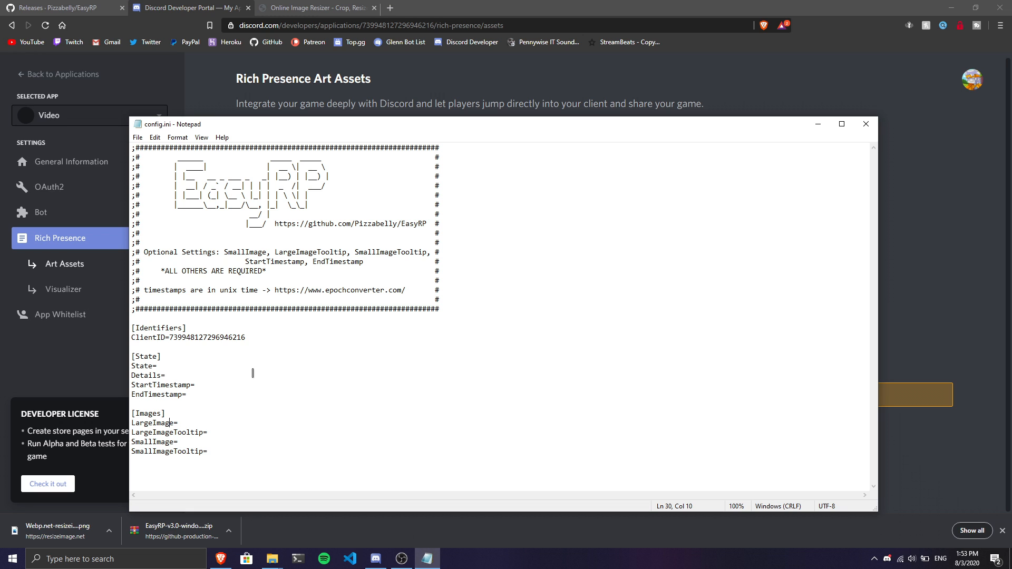
Enter large_image for LargeImage, DashCraft for State and SubToDash for Details in config.ini.
click(158, 365)
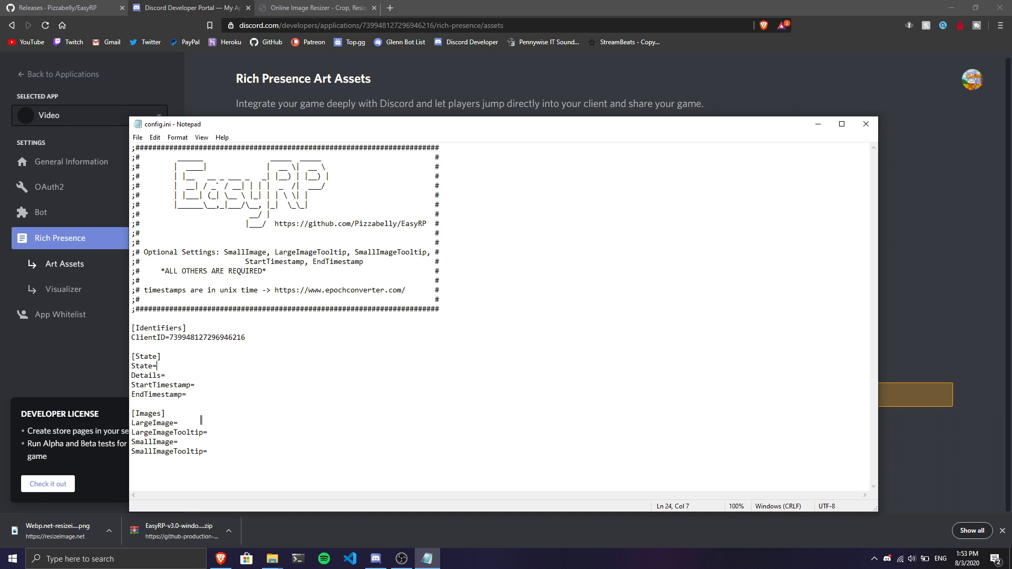
text(Lat)
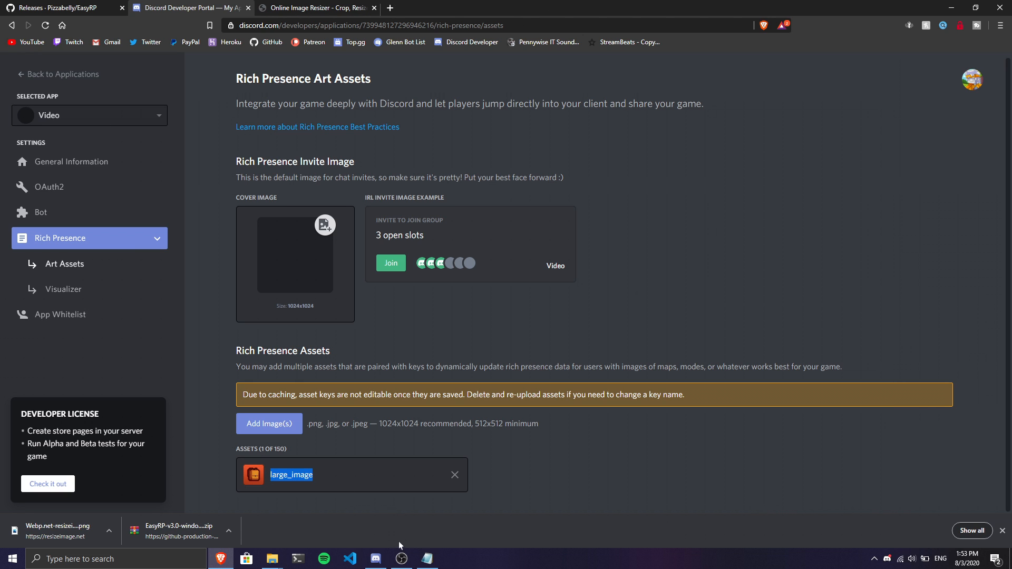
click(426, 558)
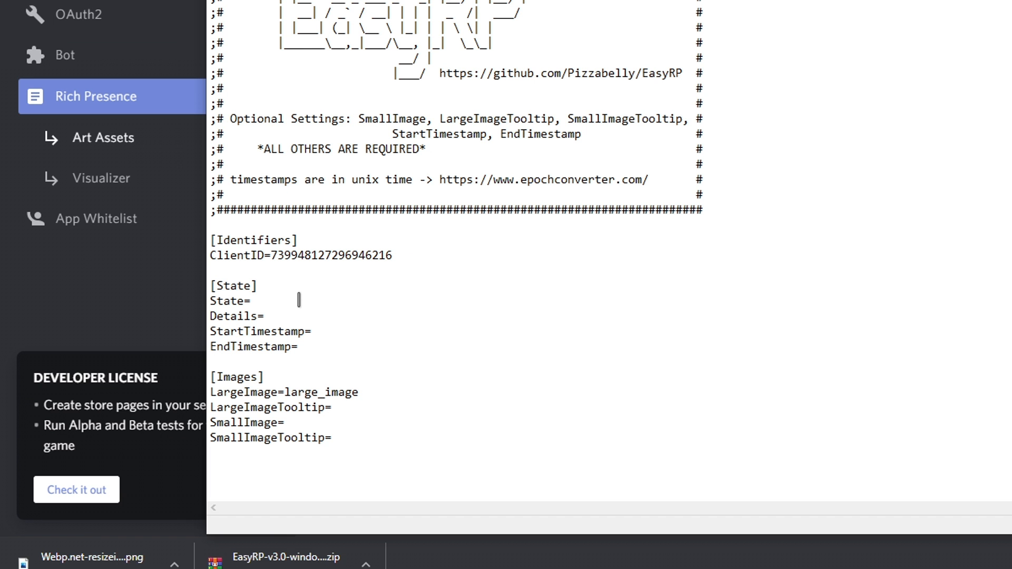
text(Dash)
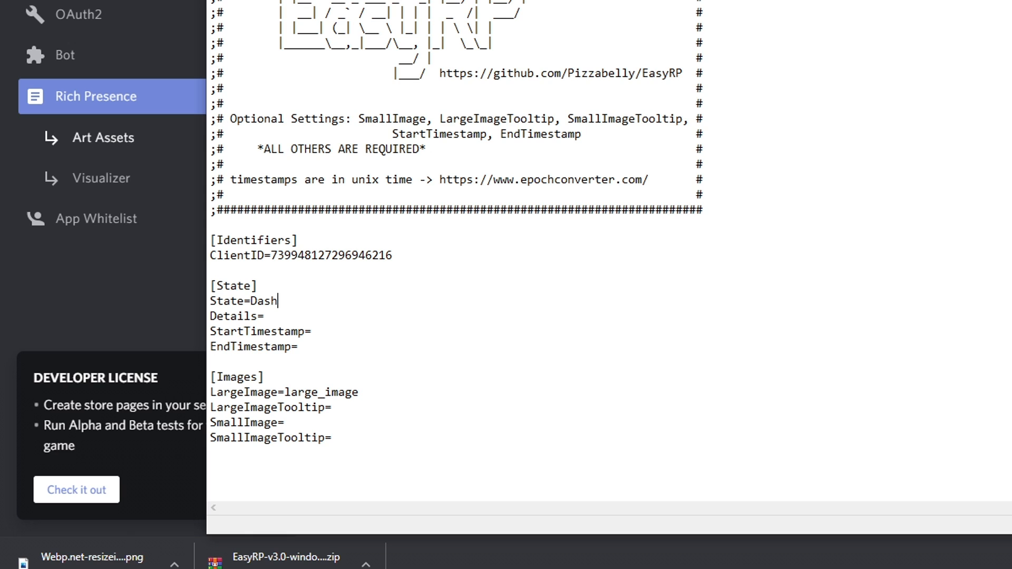
text(Craft)
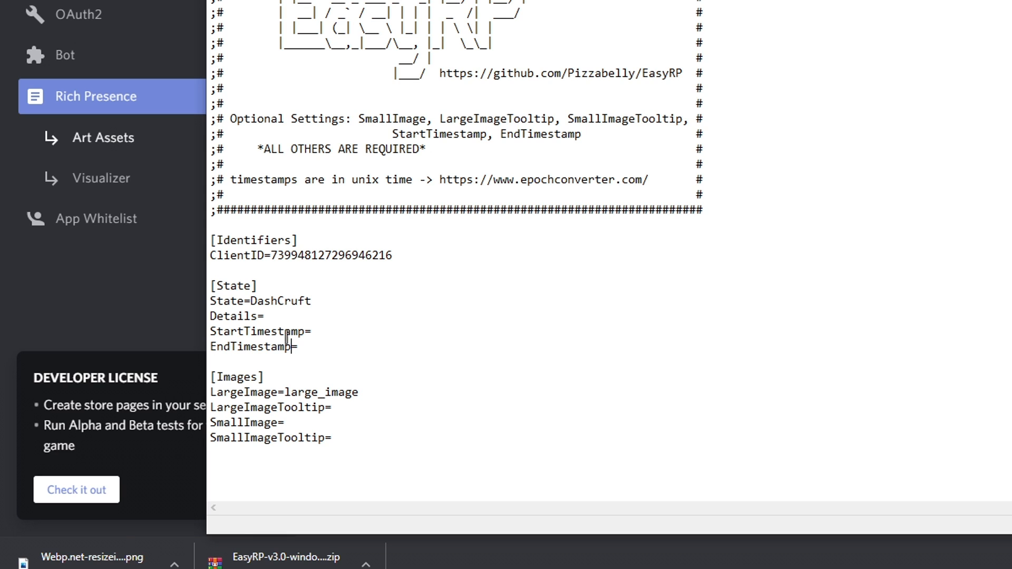
text(S)
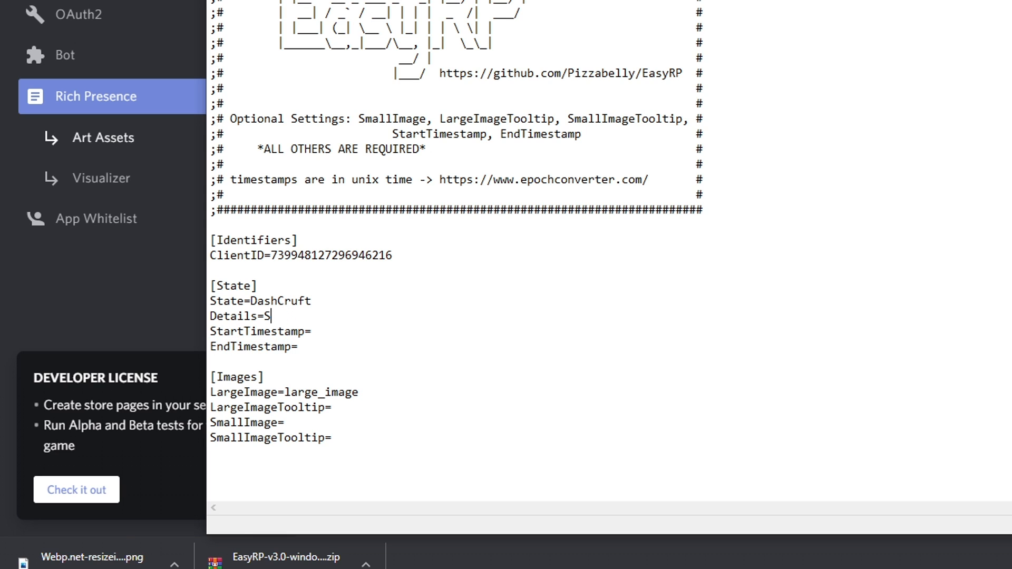
text(ubTo)
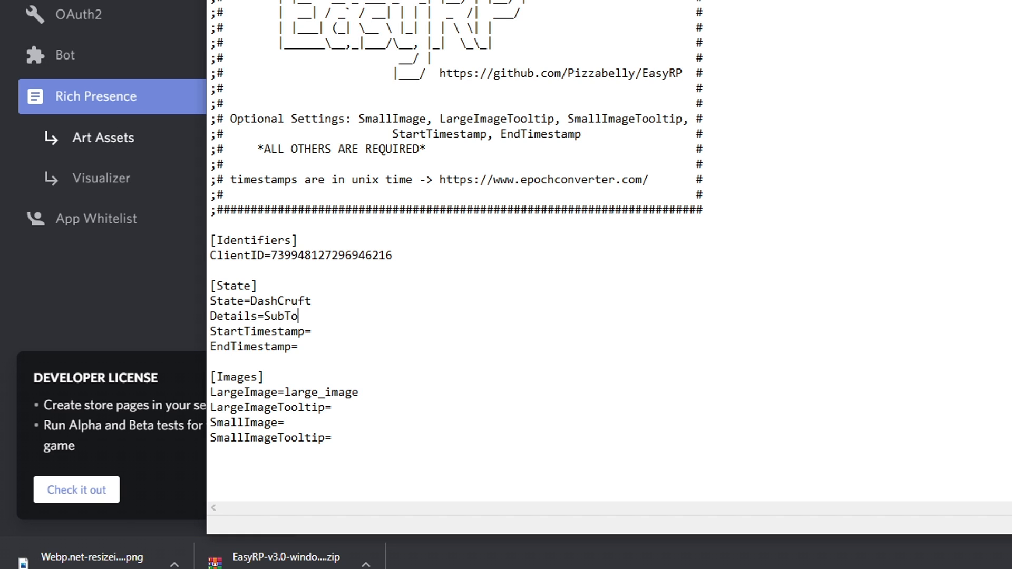
text(Dash)
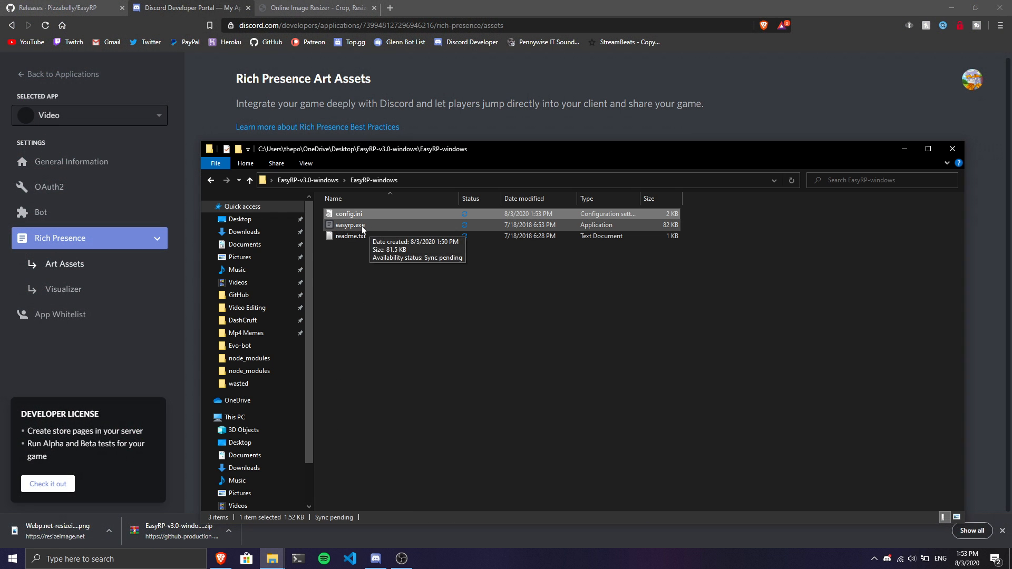
Run easyrp.exe to show the Video presence with SubToDash and DashCruft, then close it.
click(350, 224)
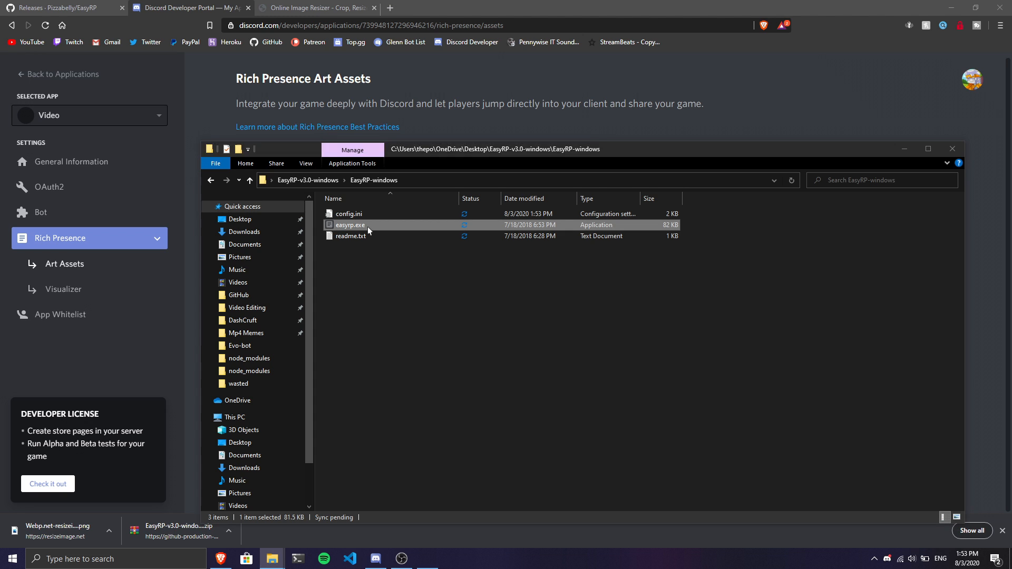
double_click(350, 225)
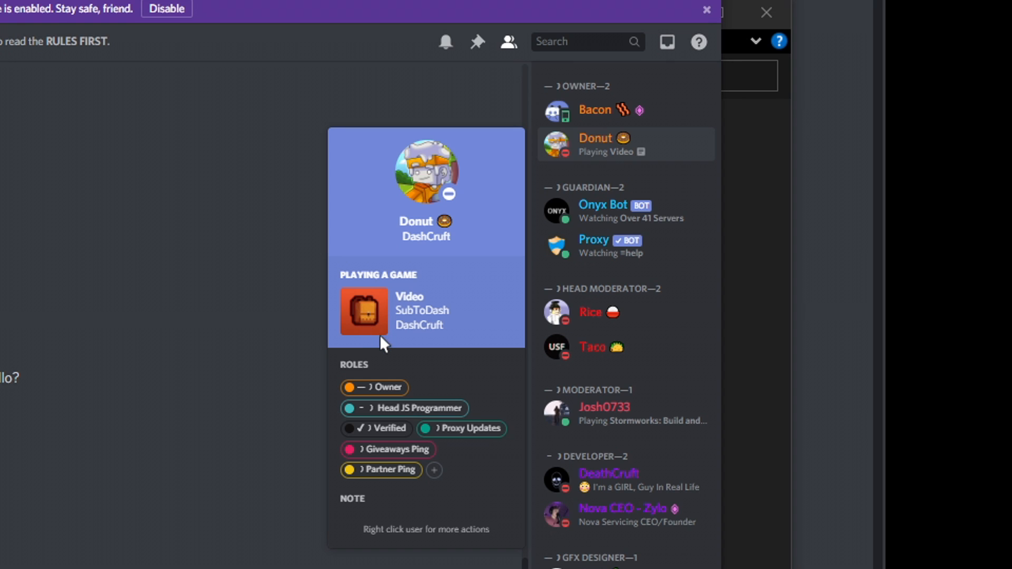
mouse_move(309, 212)
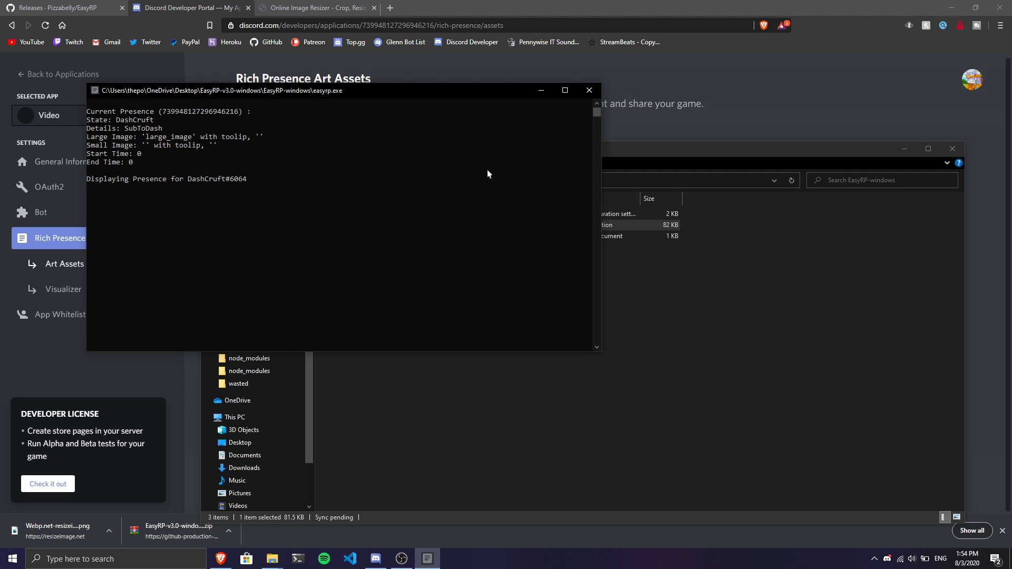
mouse_move(335, 100)
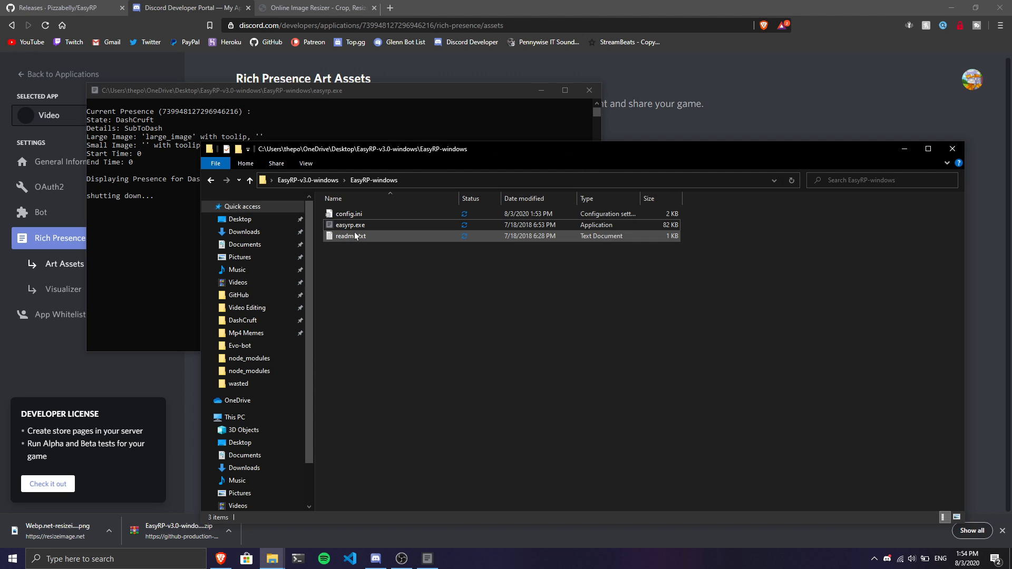
click(350, 224)
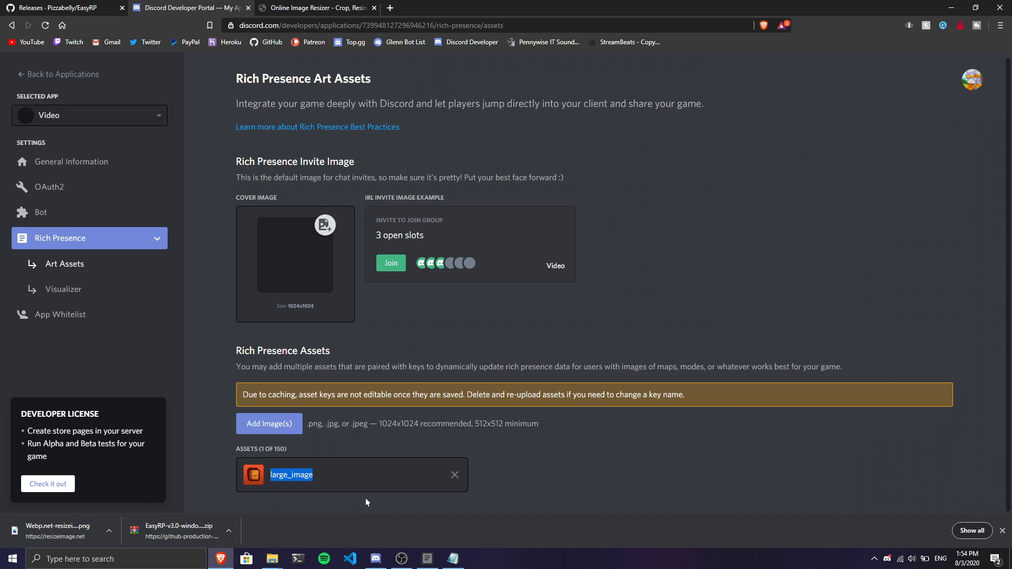
Set SmallImage=large_image in config.ini and close Notepad.
click(427, 557)
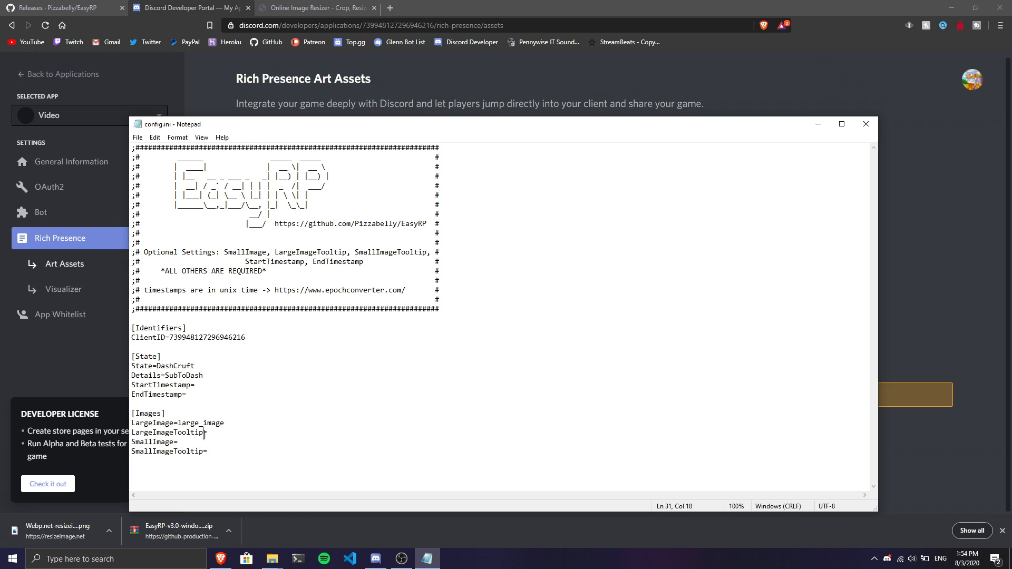
text(large_image)
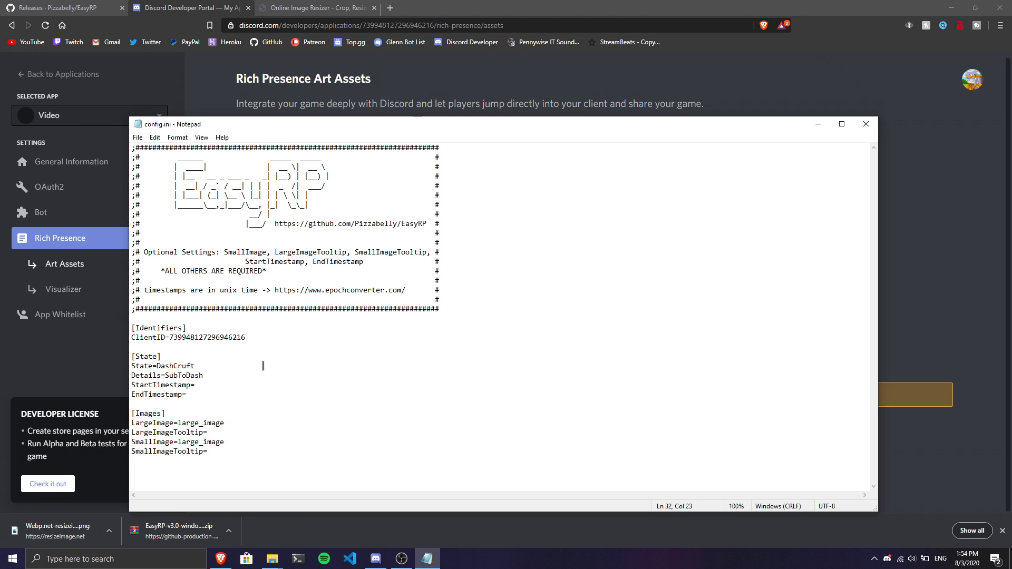
click(866, 123)
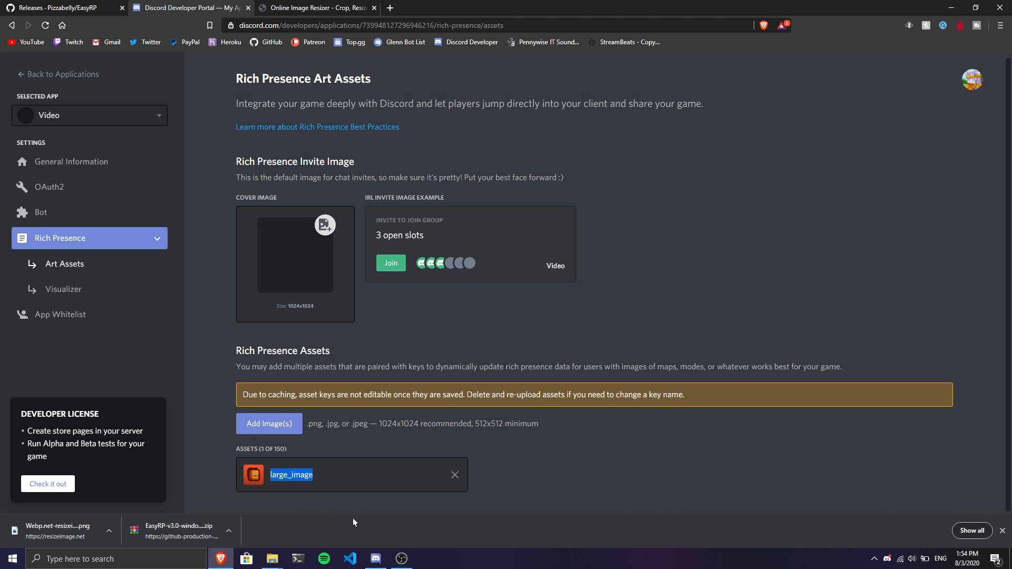
mouse_move(270, 550)
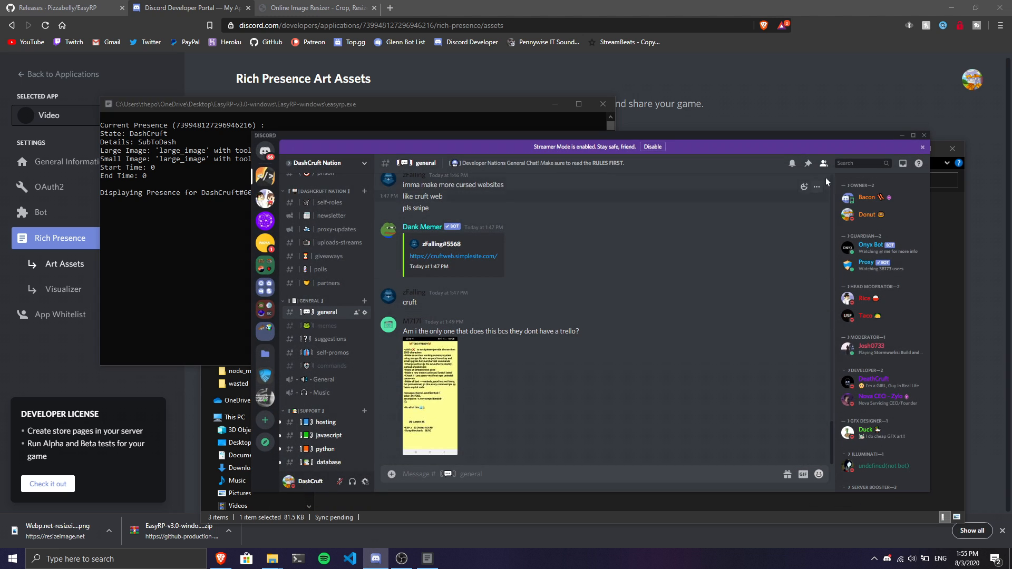
Relaunch EasyRP and view the updated 'Uploading a Video' presence in DashCruft Nation.
click(867, 214)
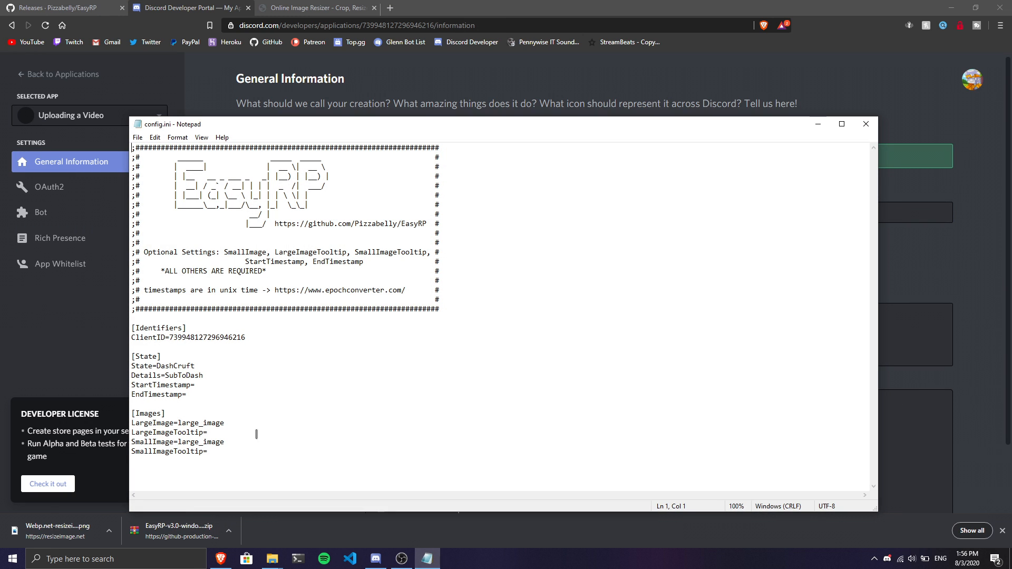
Select the 'timestamps are in unix time' comment line in config.ini.
click(202, 375)
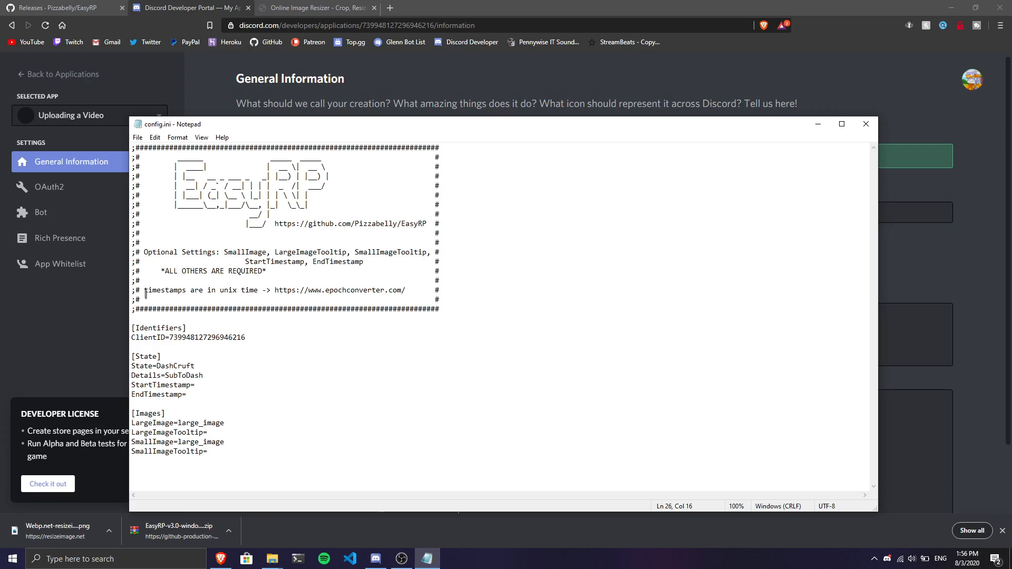
drag(144, 290, 278, 290)
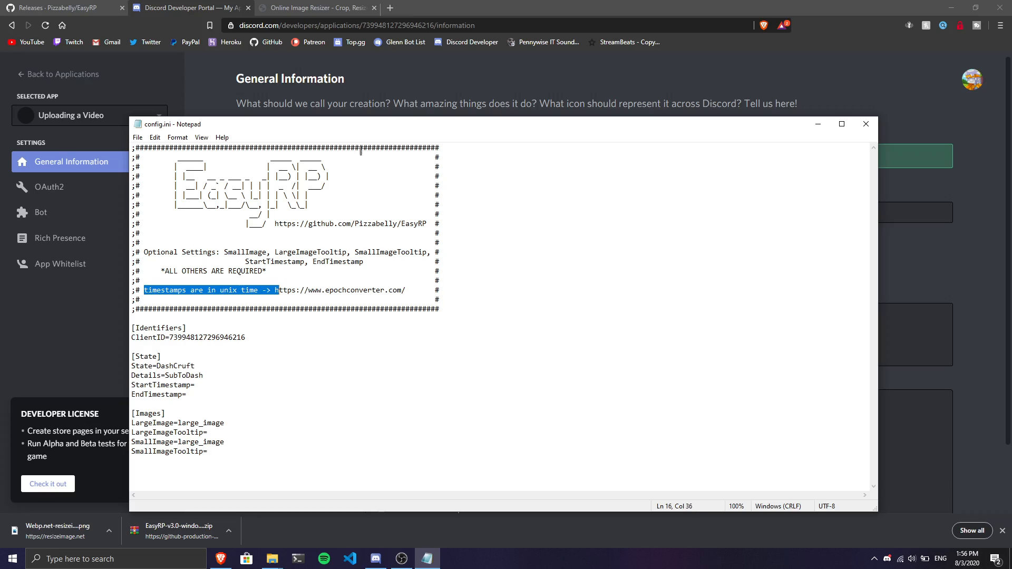